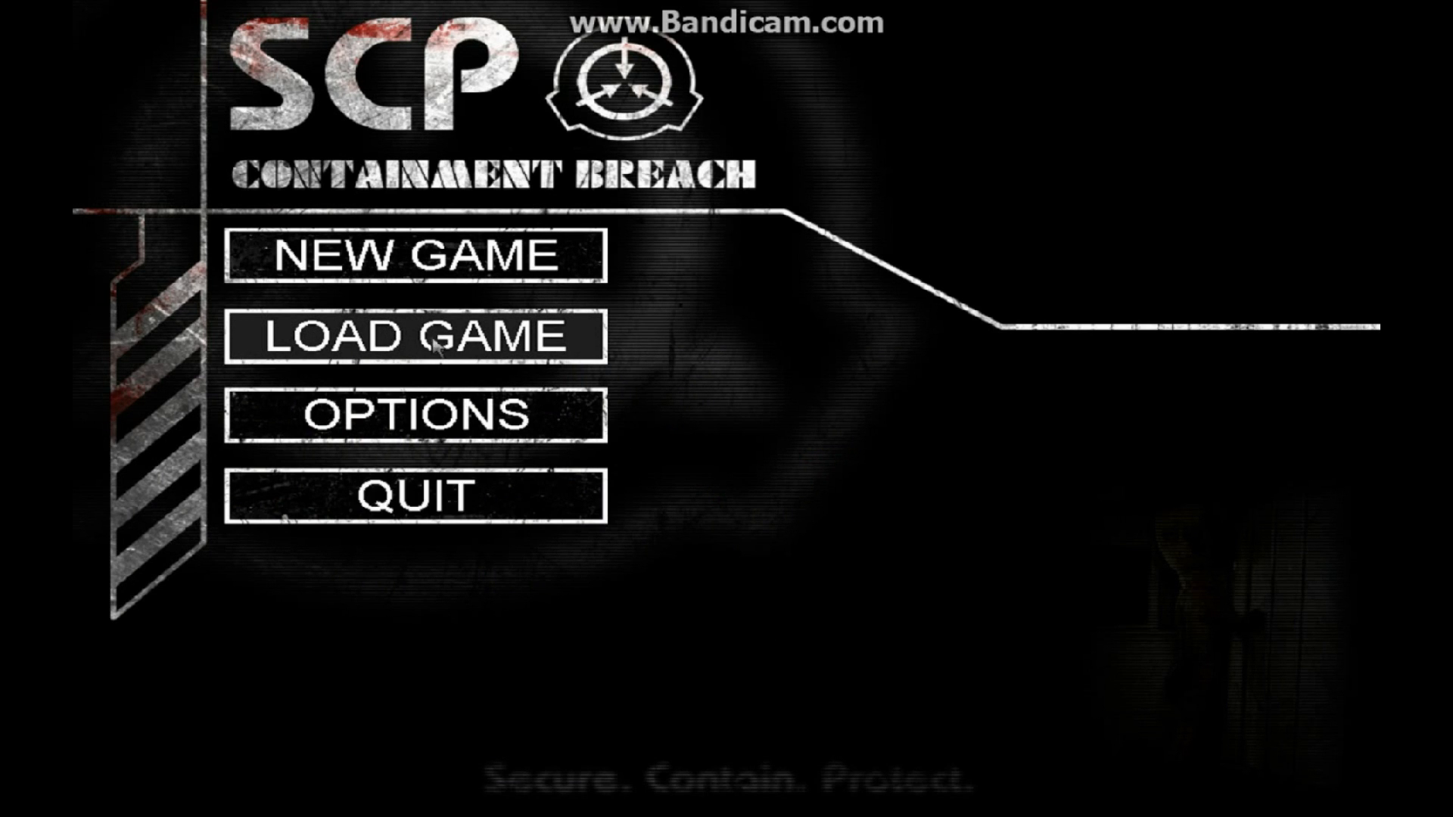
click(409, 334)
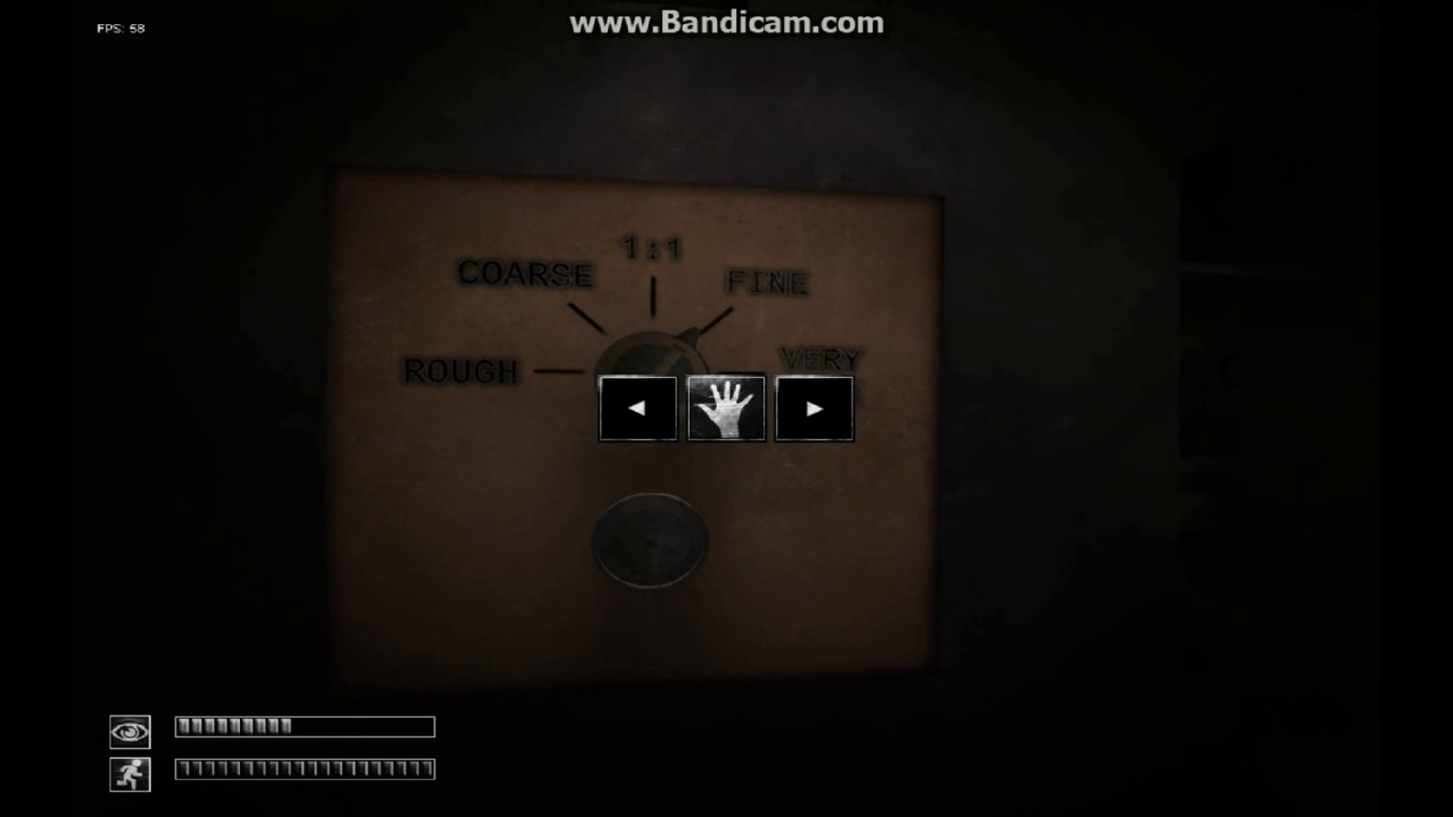
click(637, 407)
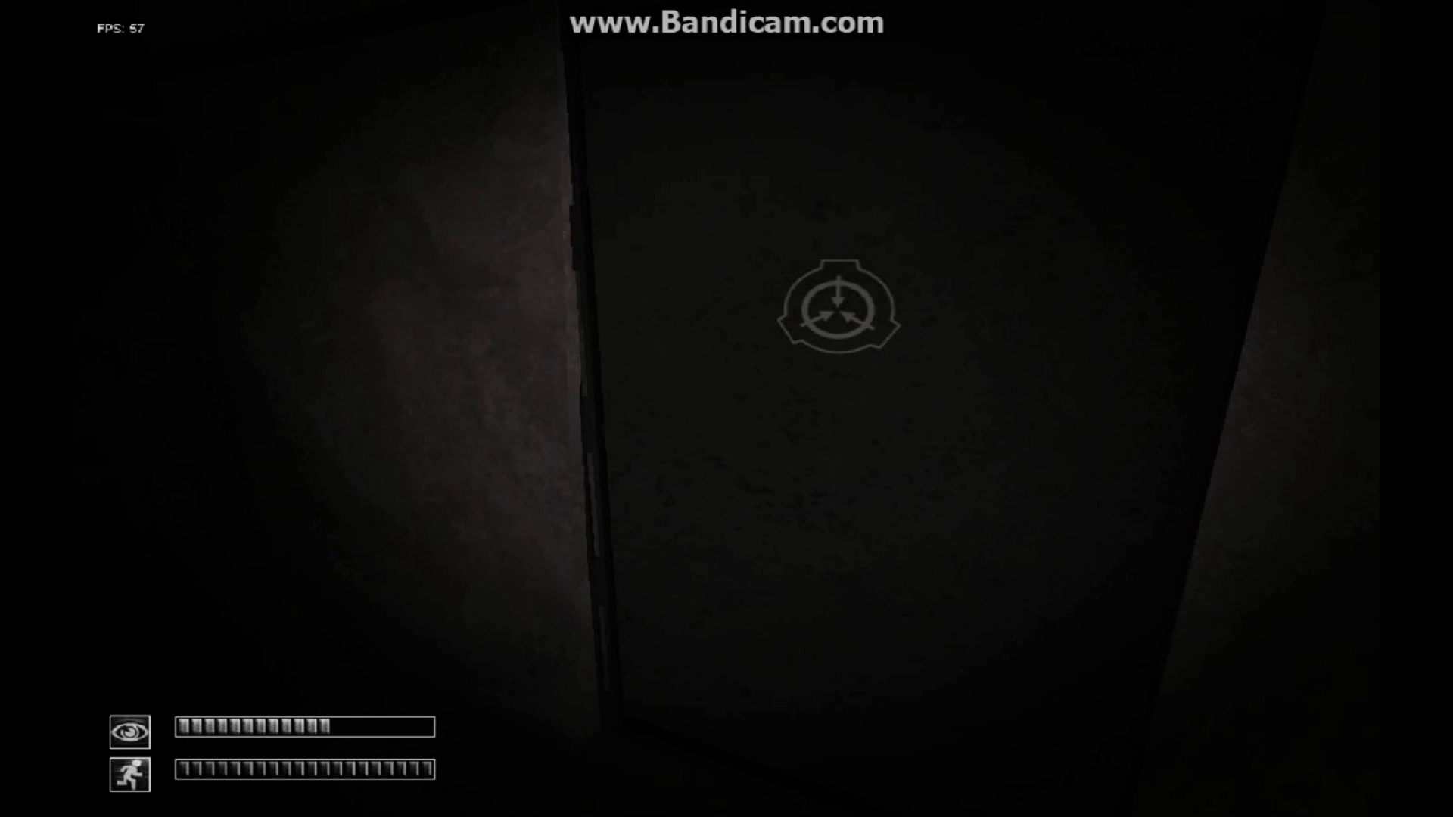
mouse_move(726, 409)
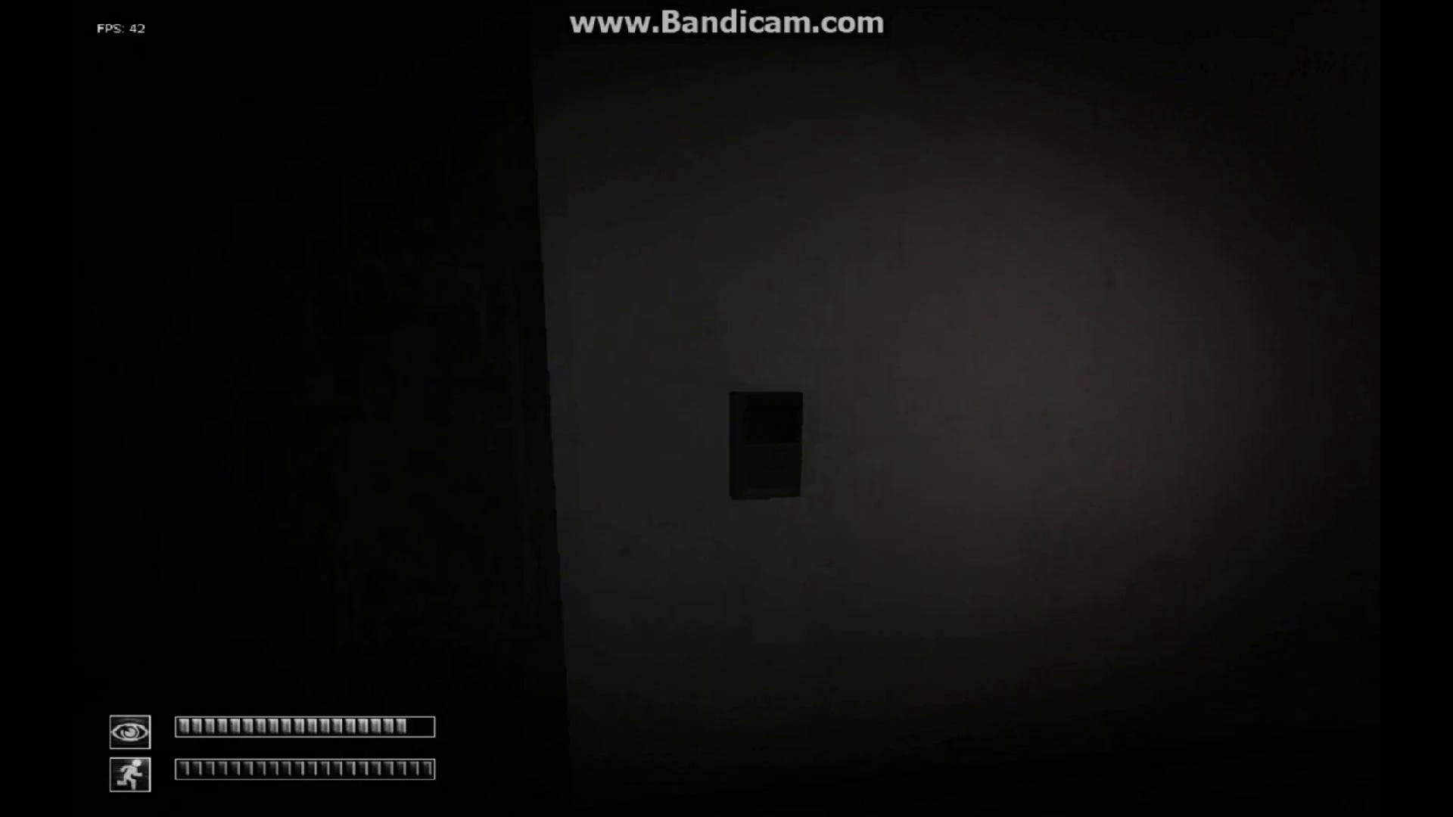
key(tab)
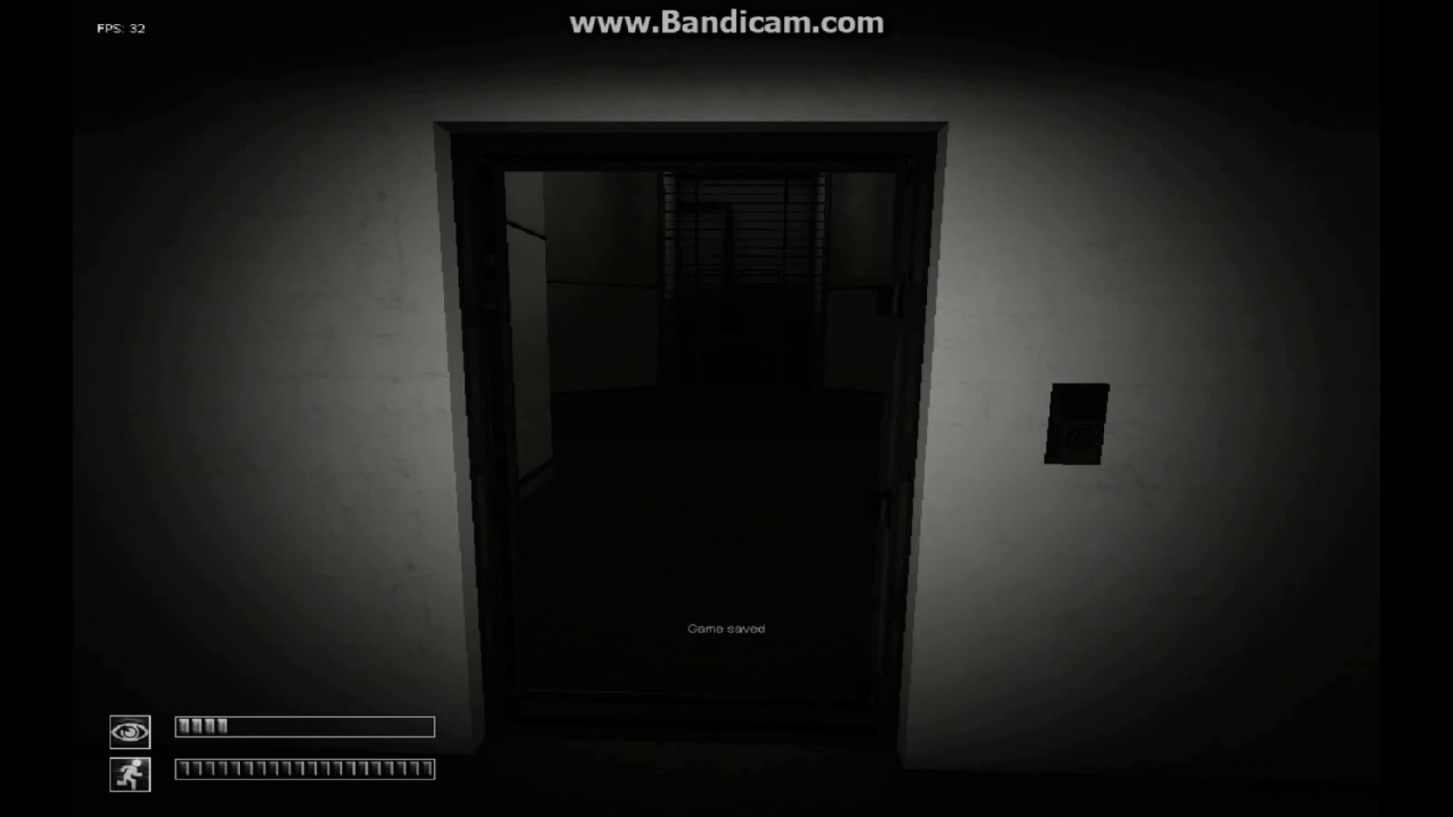
key(w)
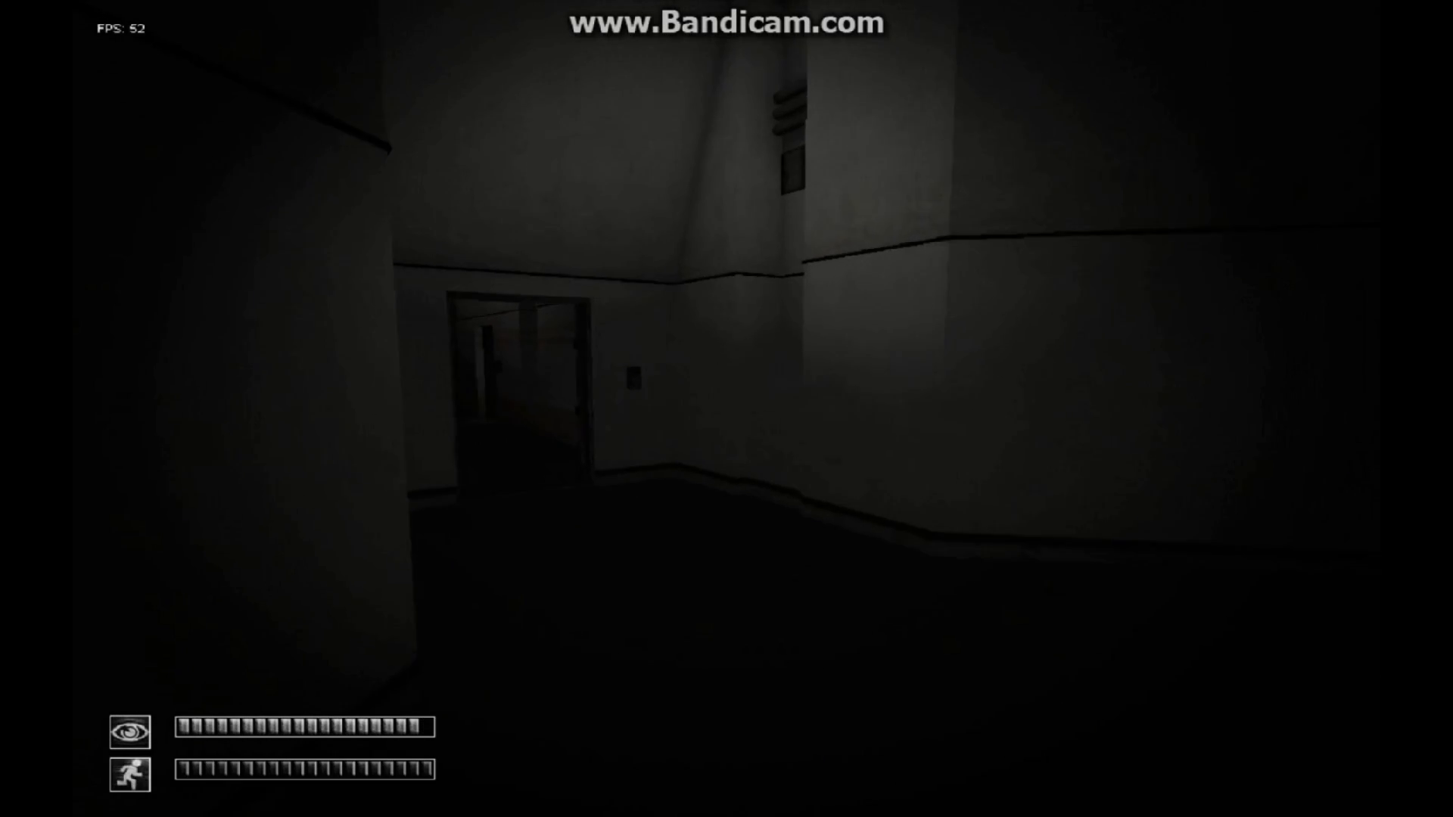
key(w)
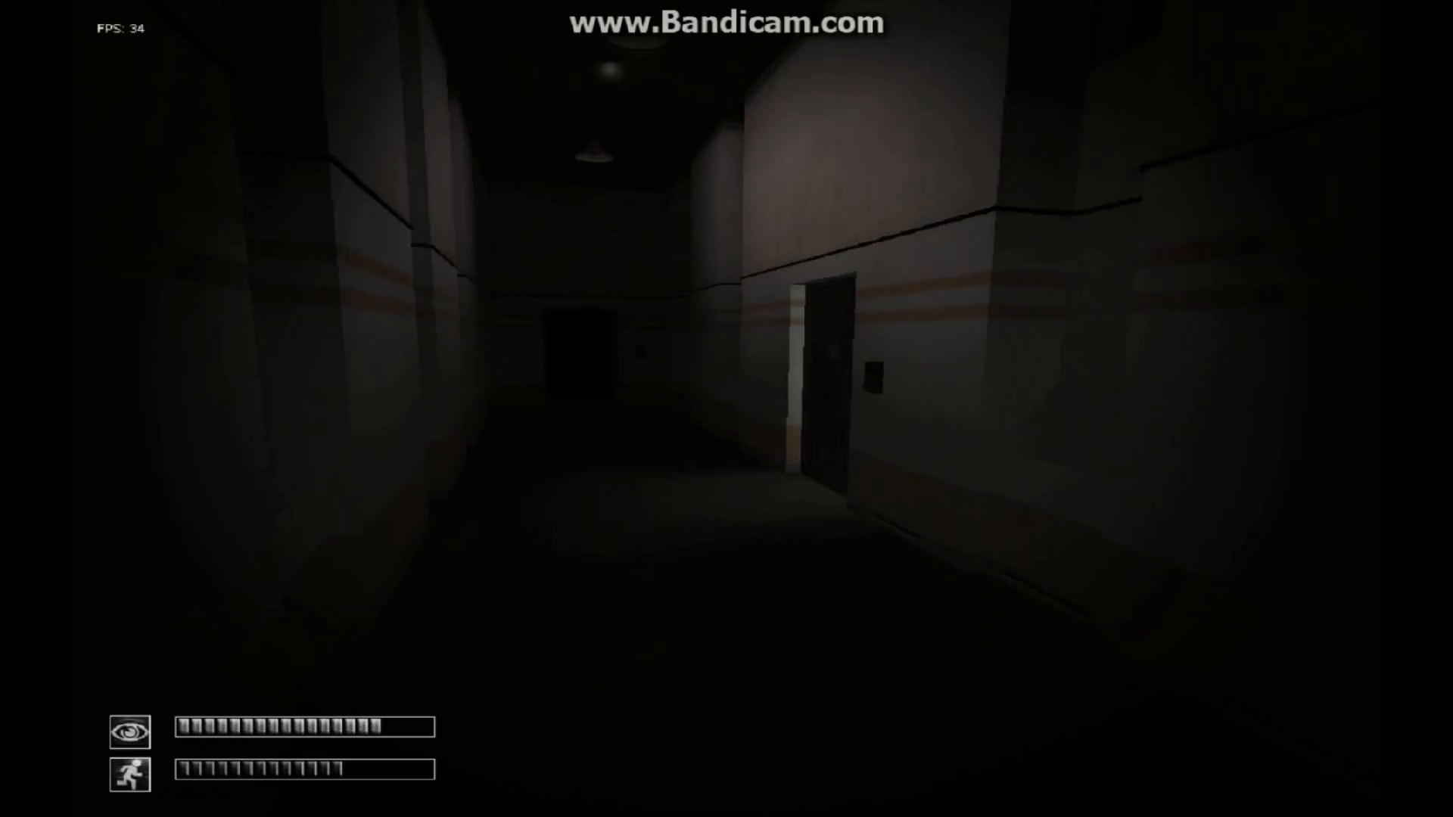
key(tab)
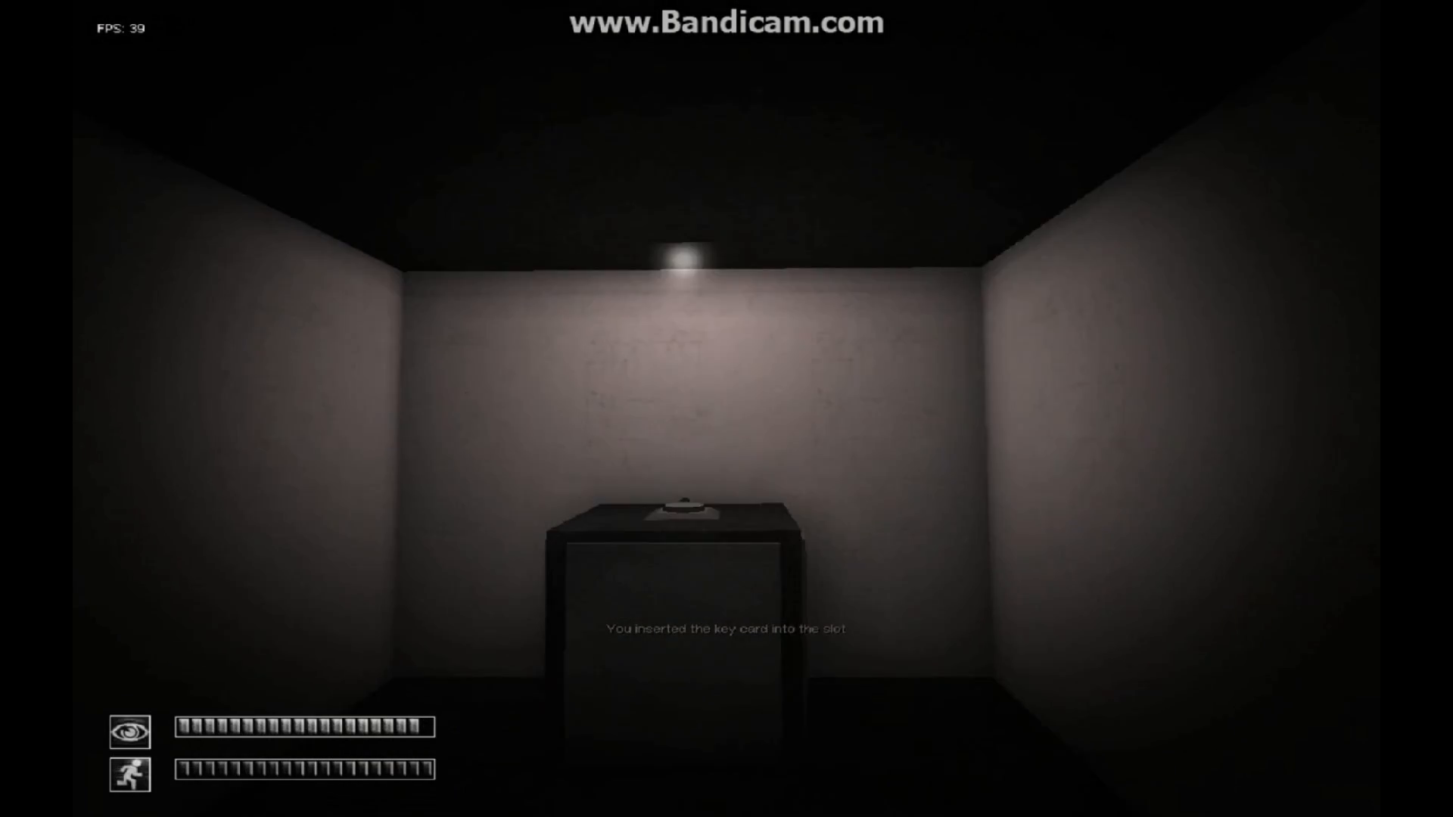
mouse_move(727, 409)
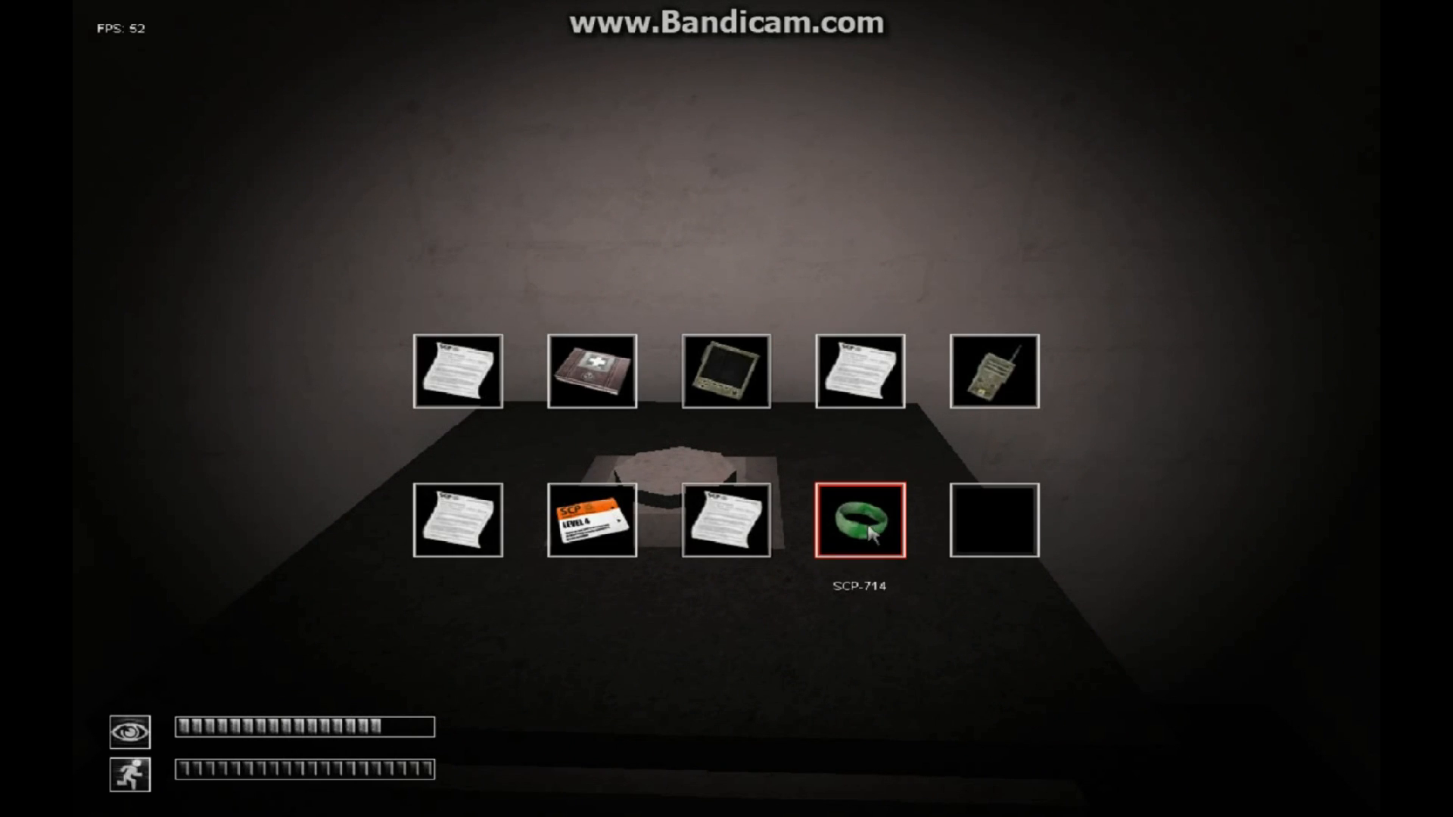
mouse_move(904, 505)
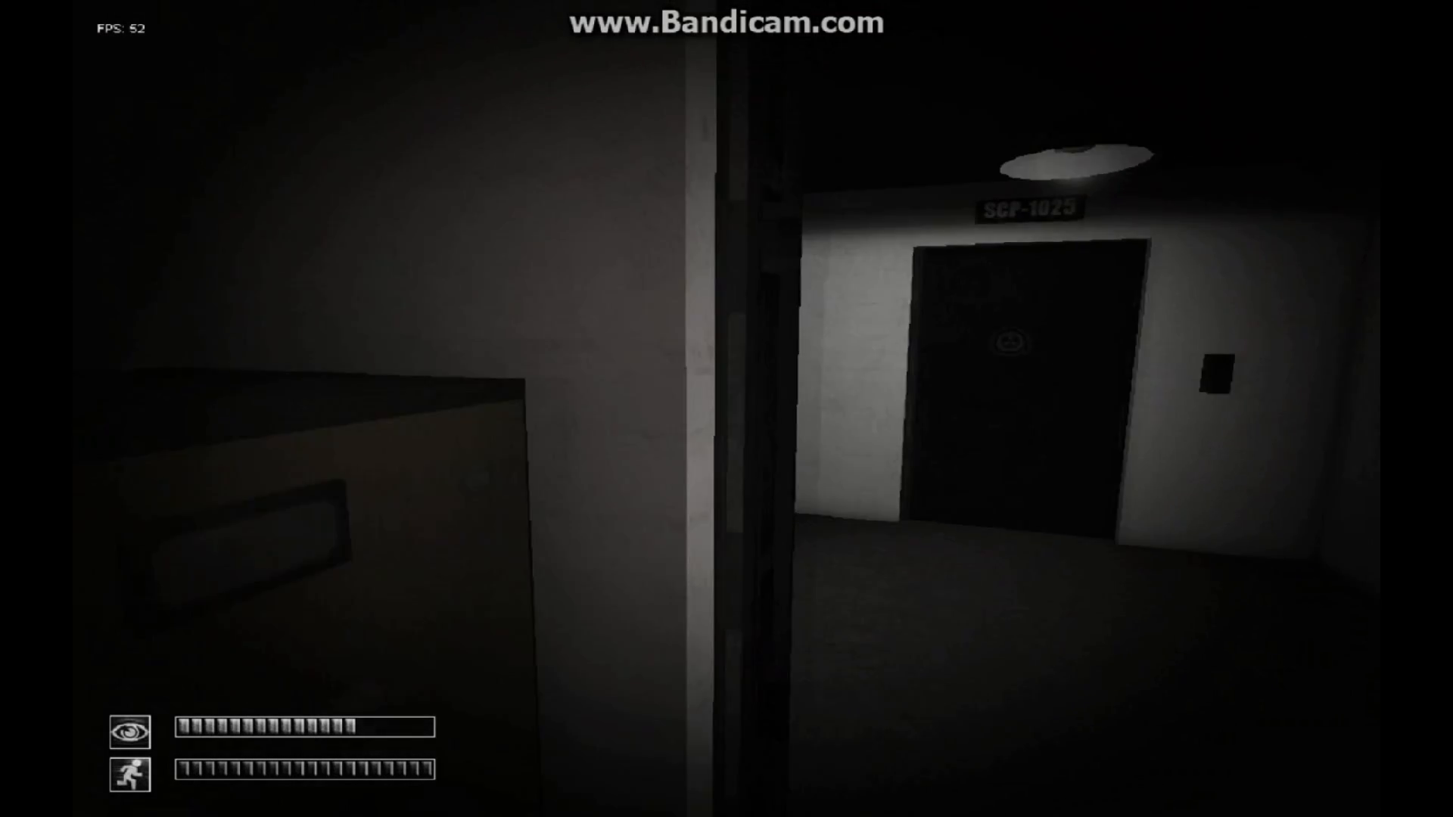
key(tab)
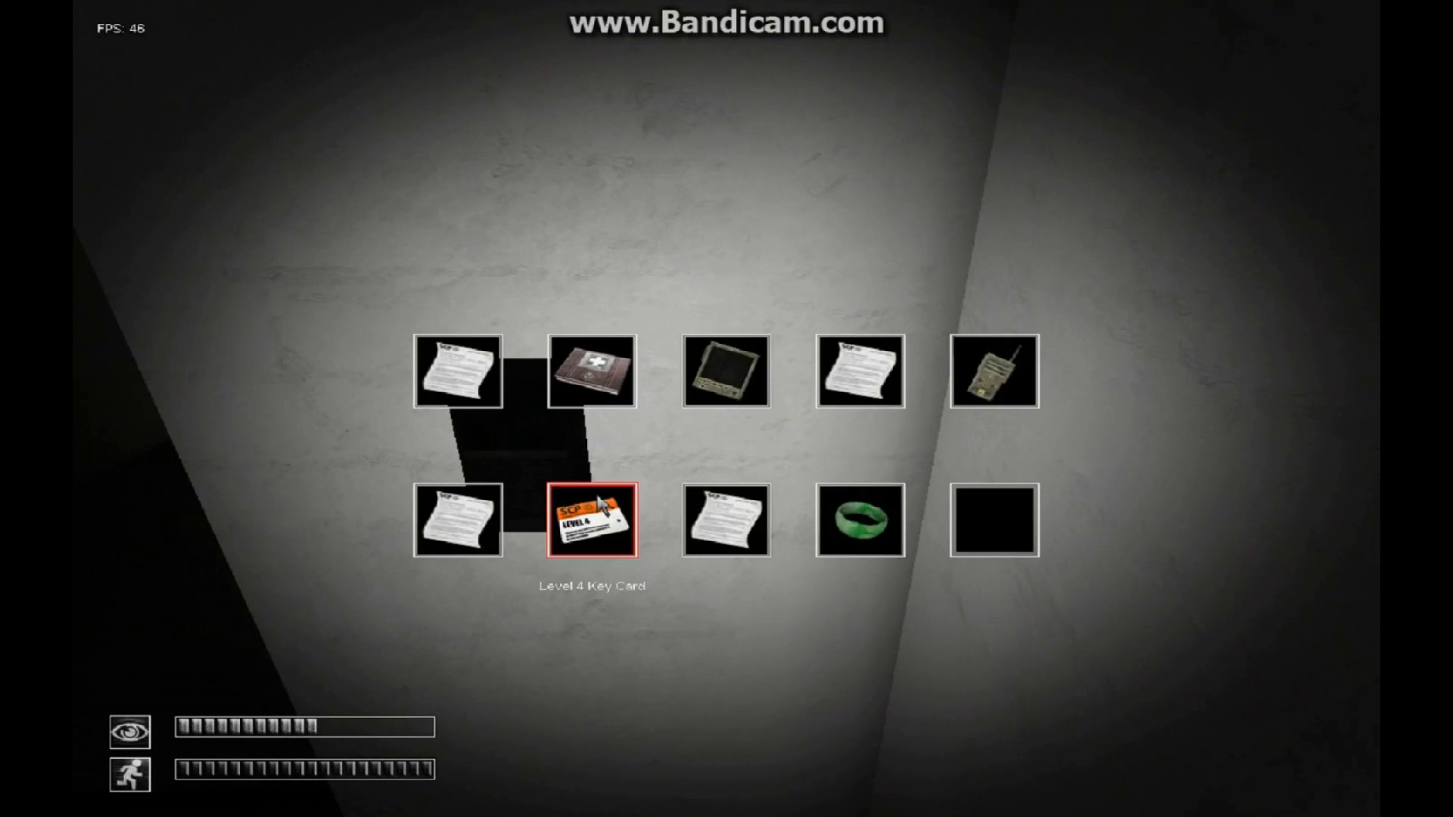
click(594, 520)
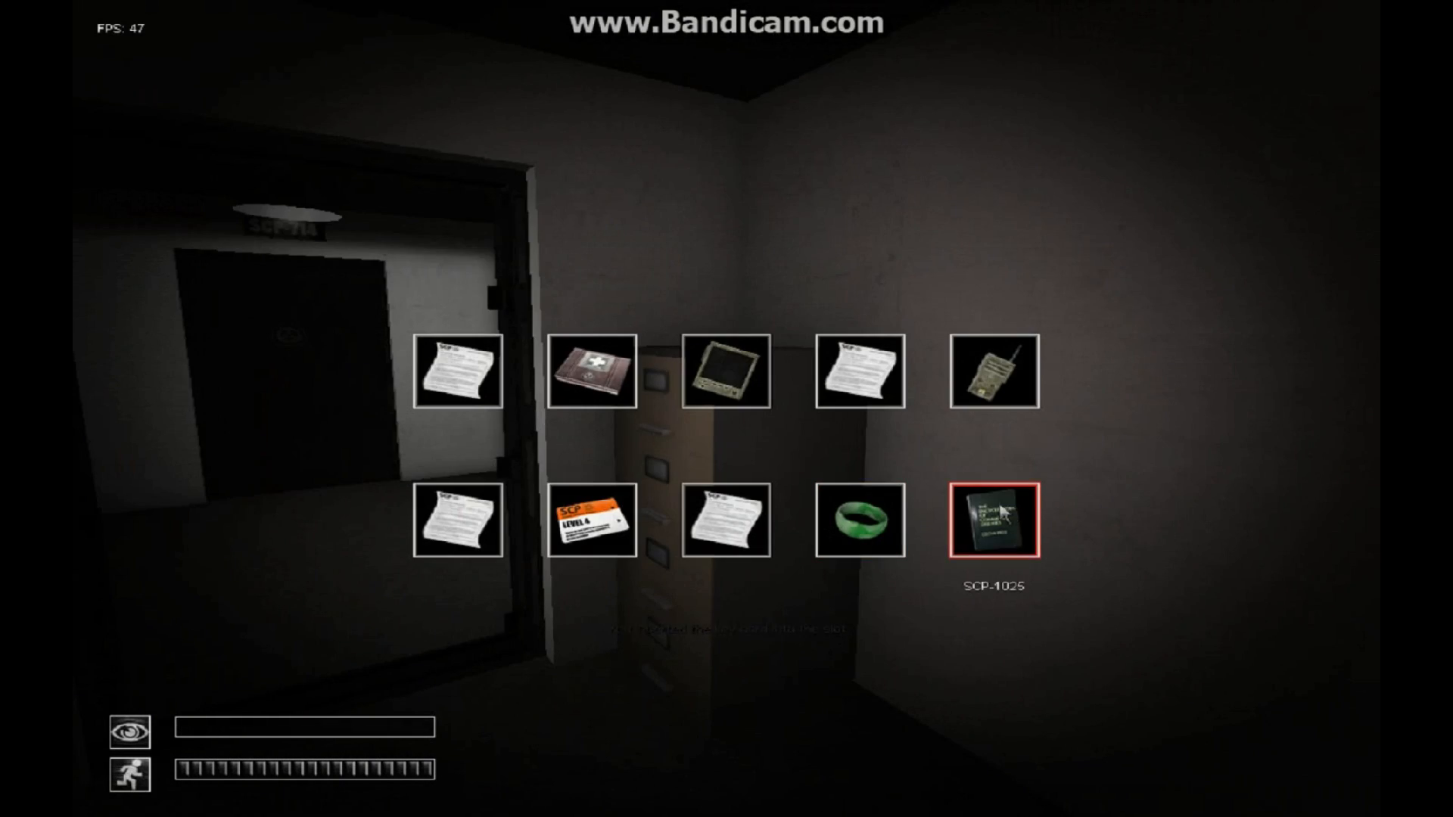
mouse_move(1015, 528)
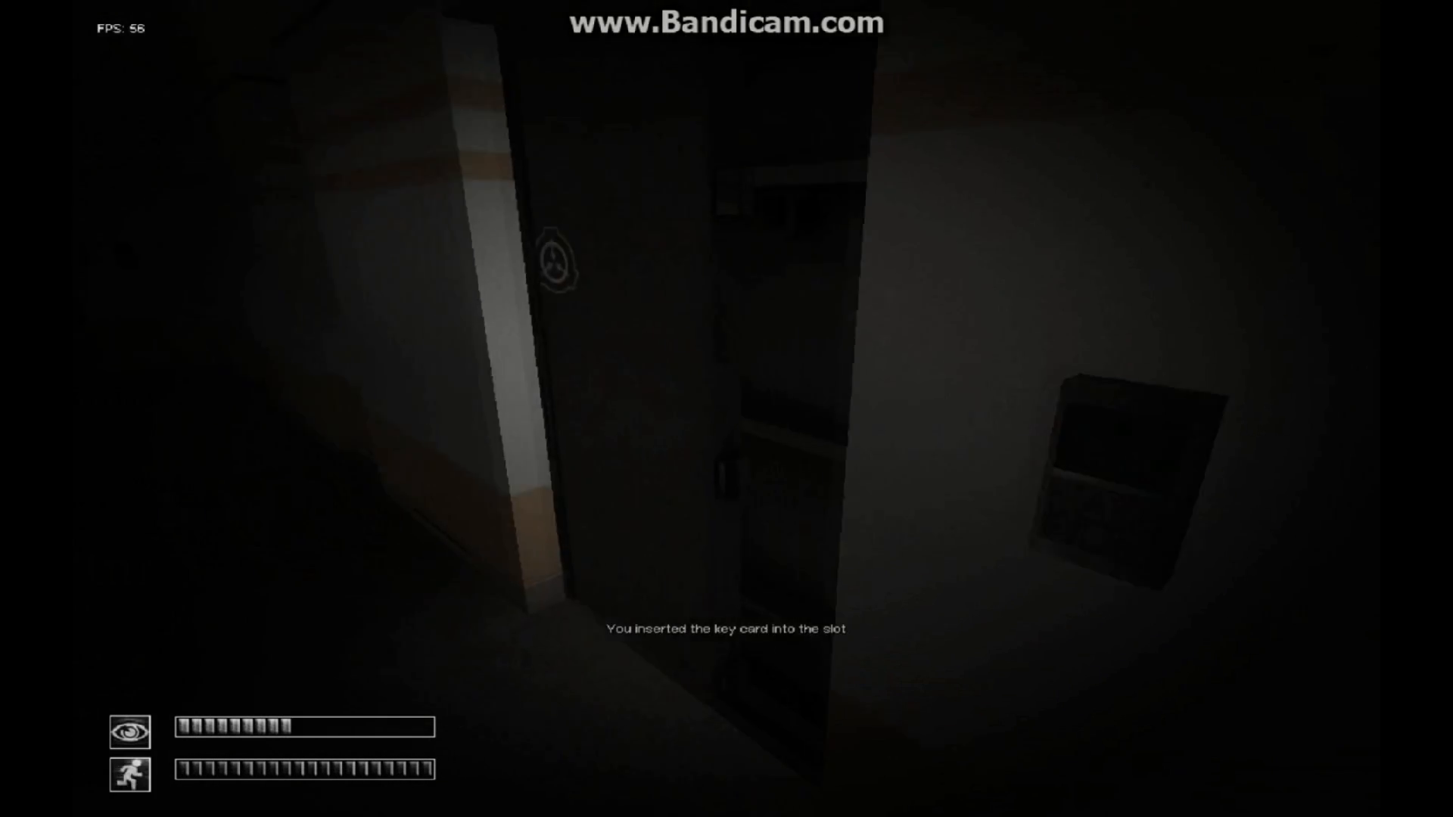
mouse_move(726, 409)
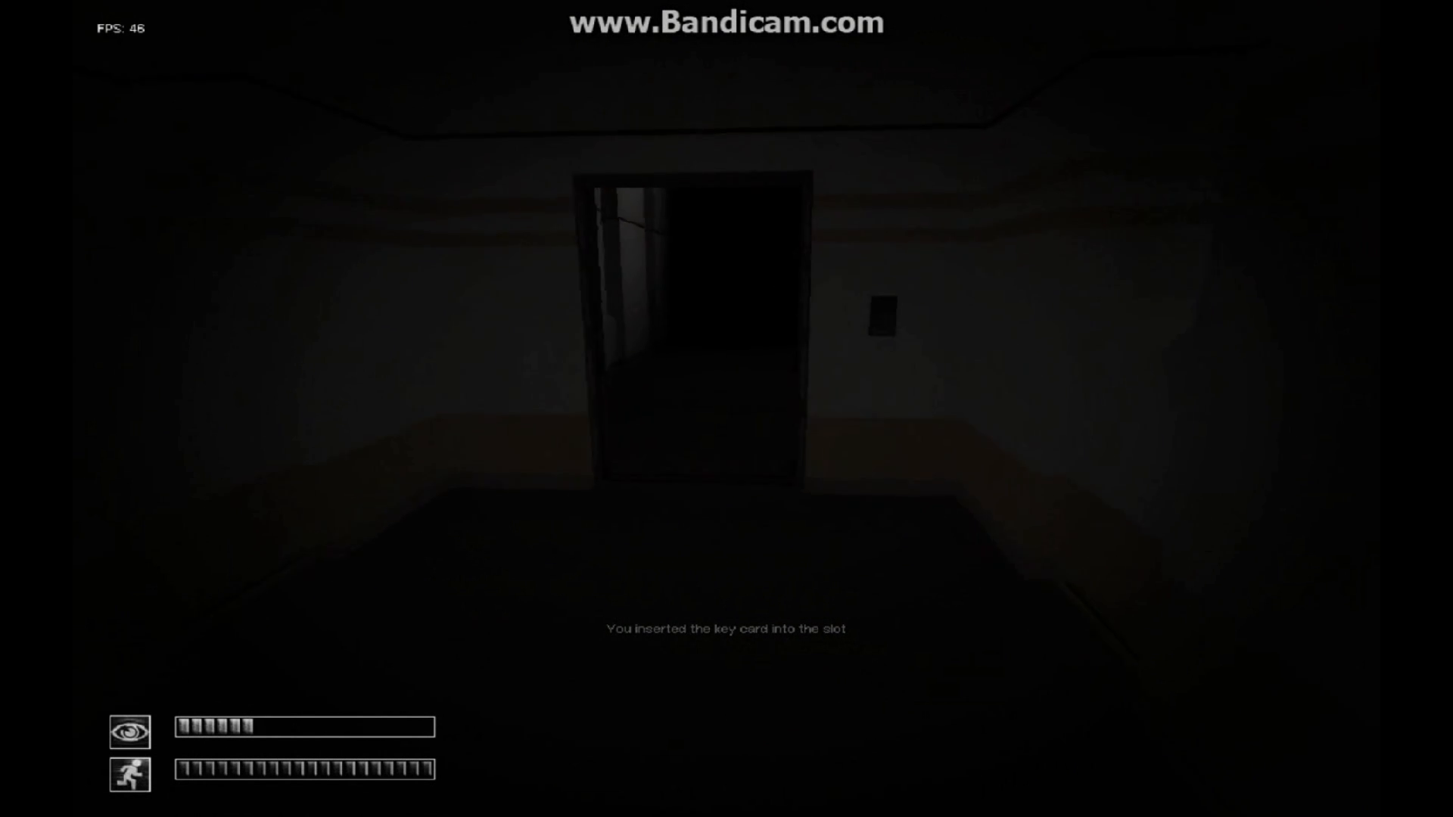
key(w)
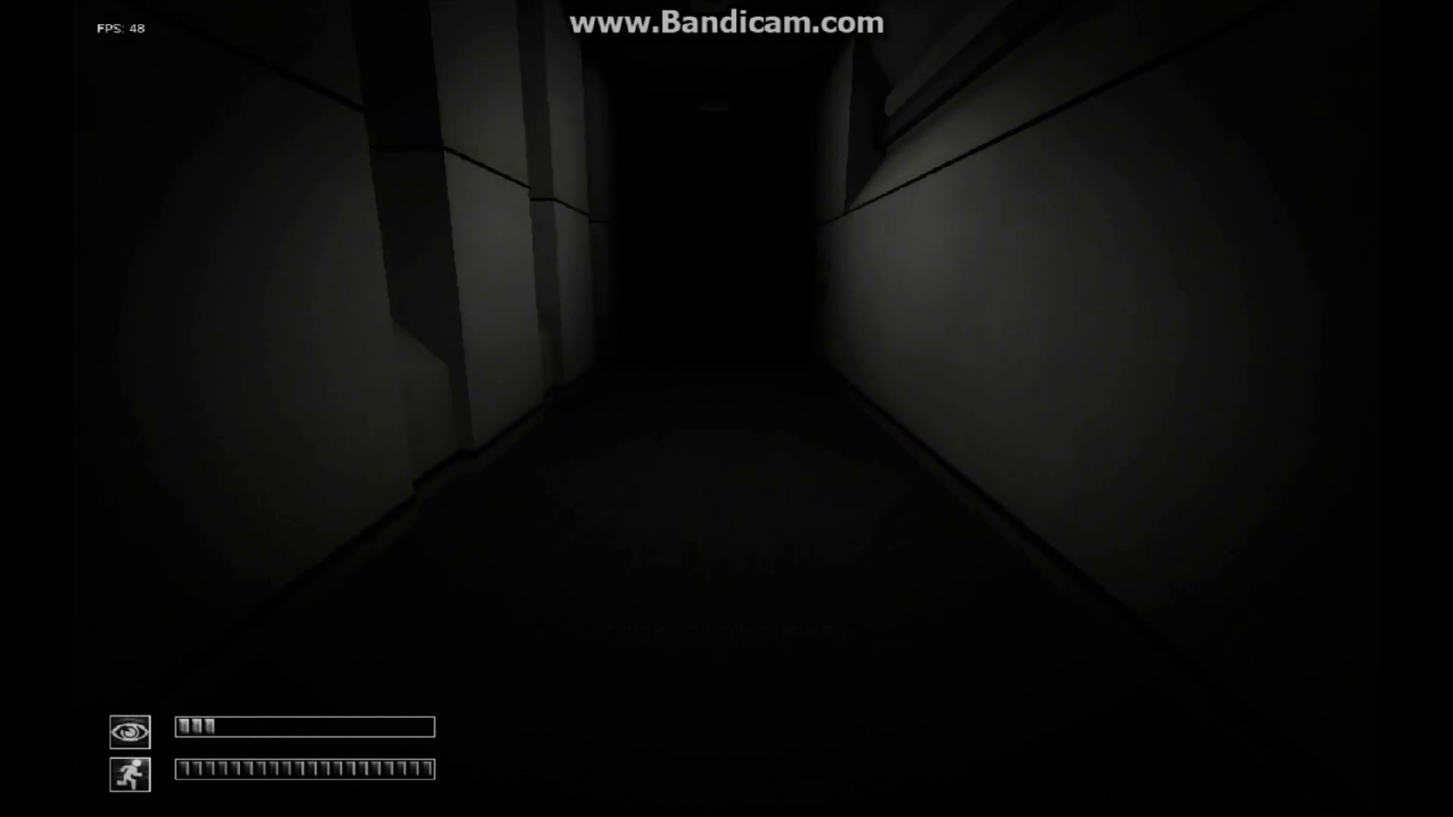
key(w)
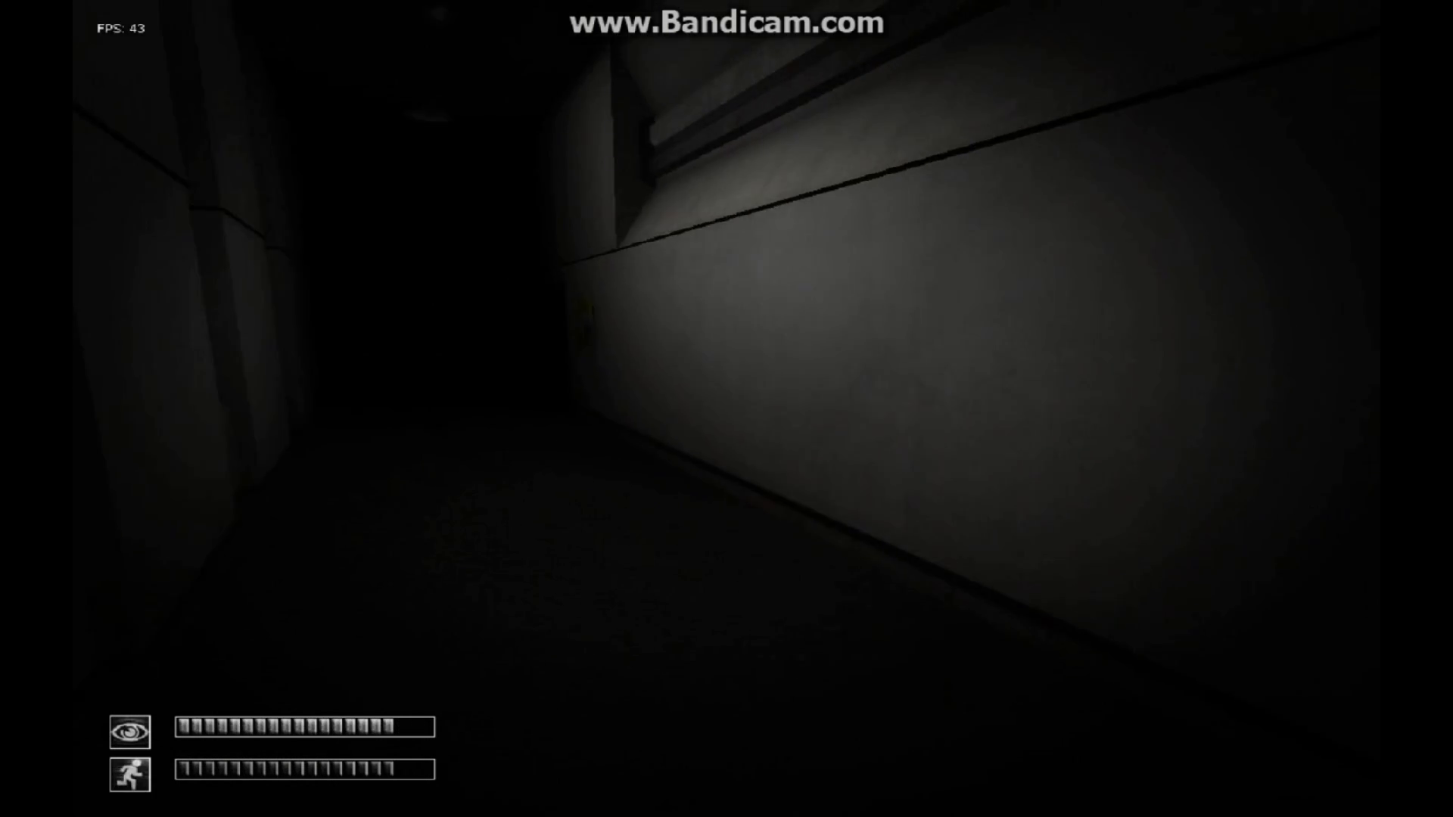
mouse_move(726, 408)
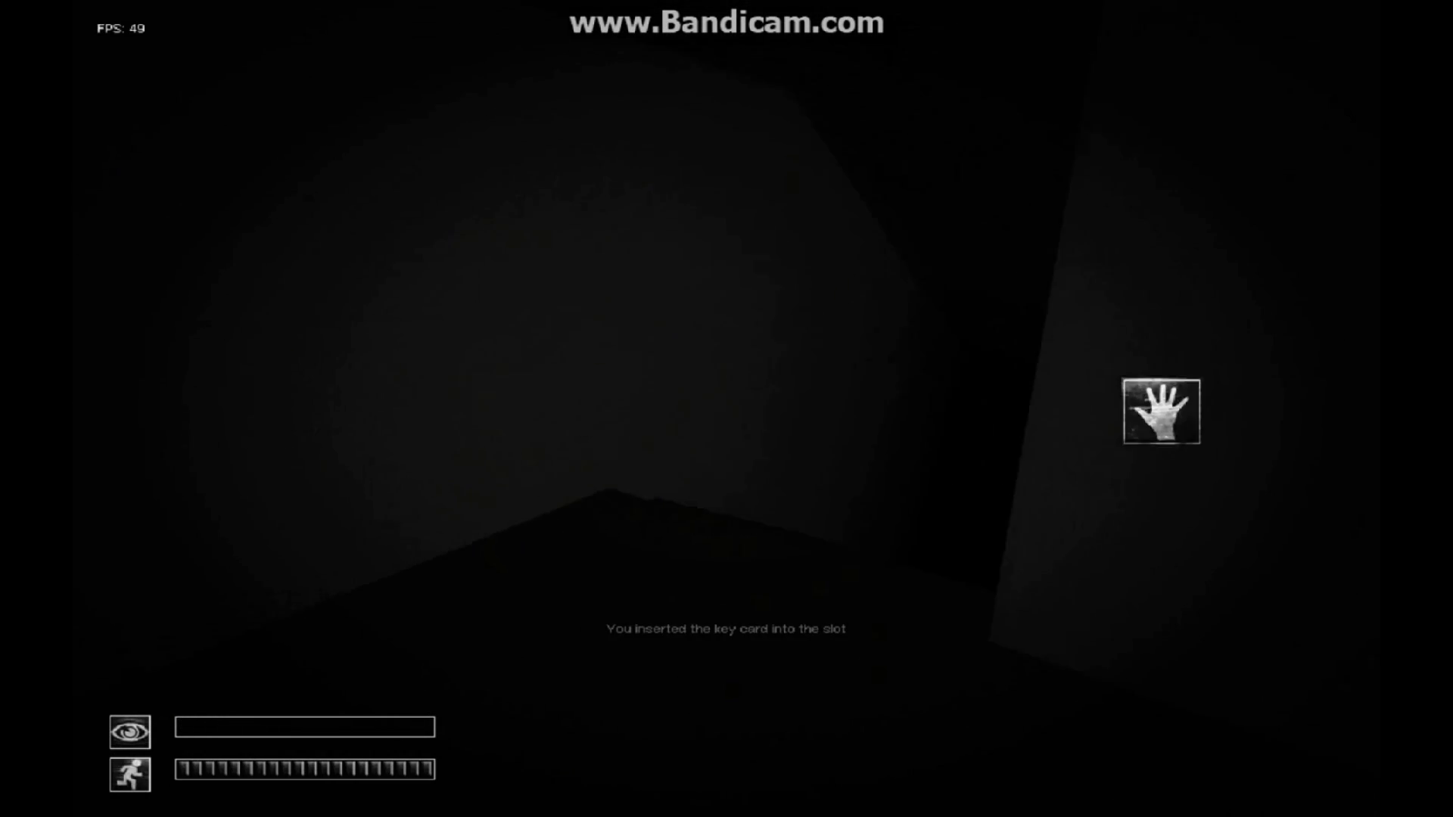
key(tab)
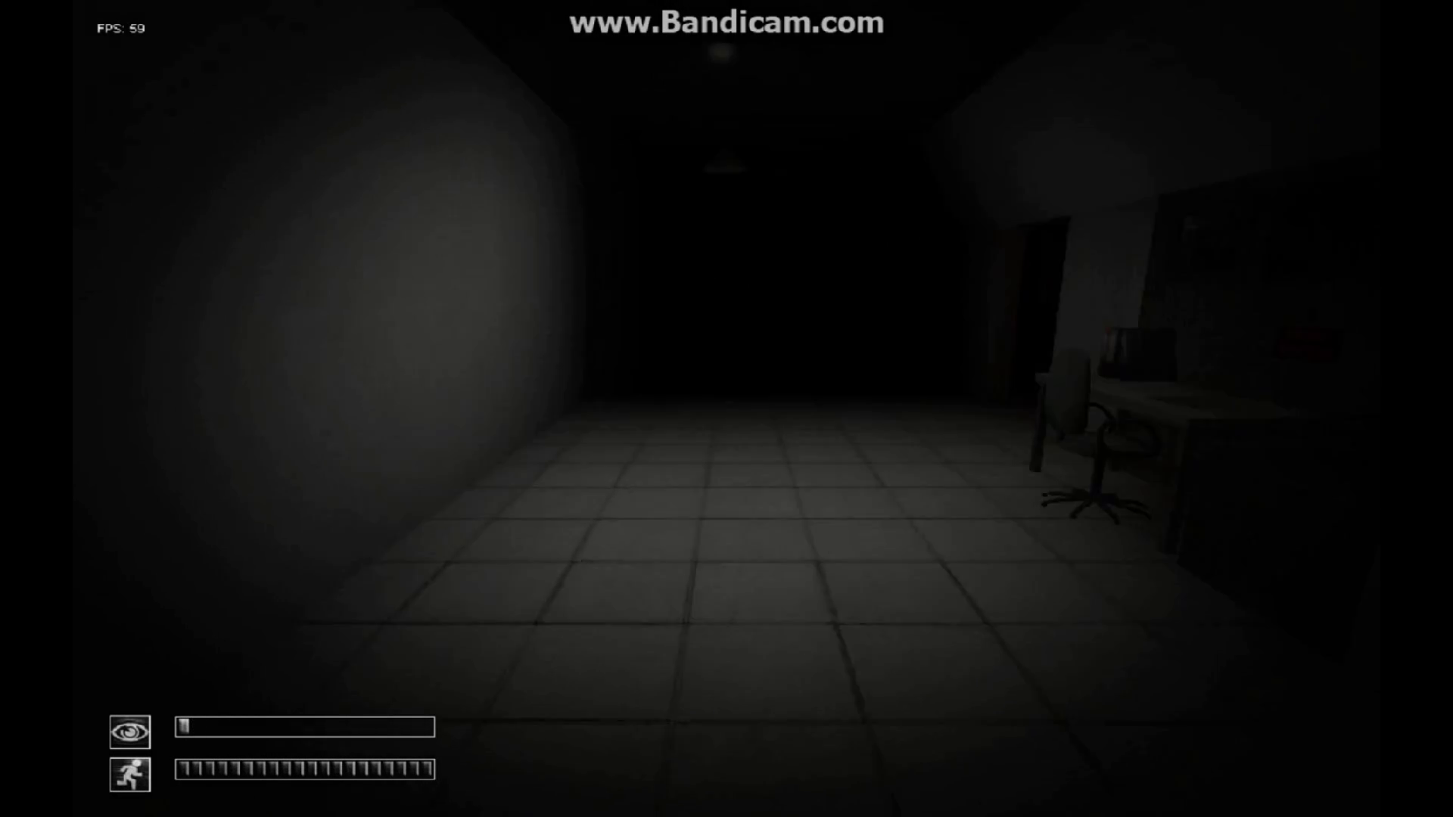
mouse_move(726, 409)
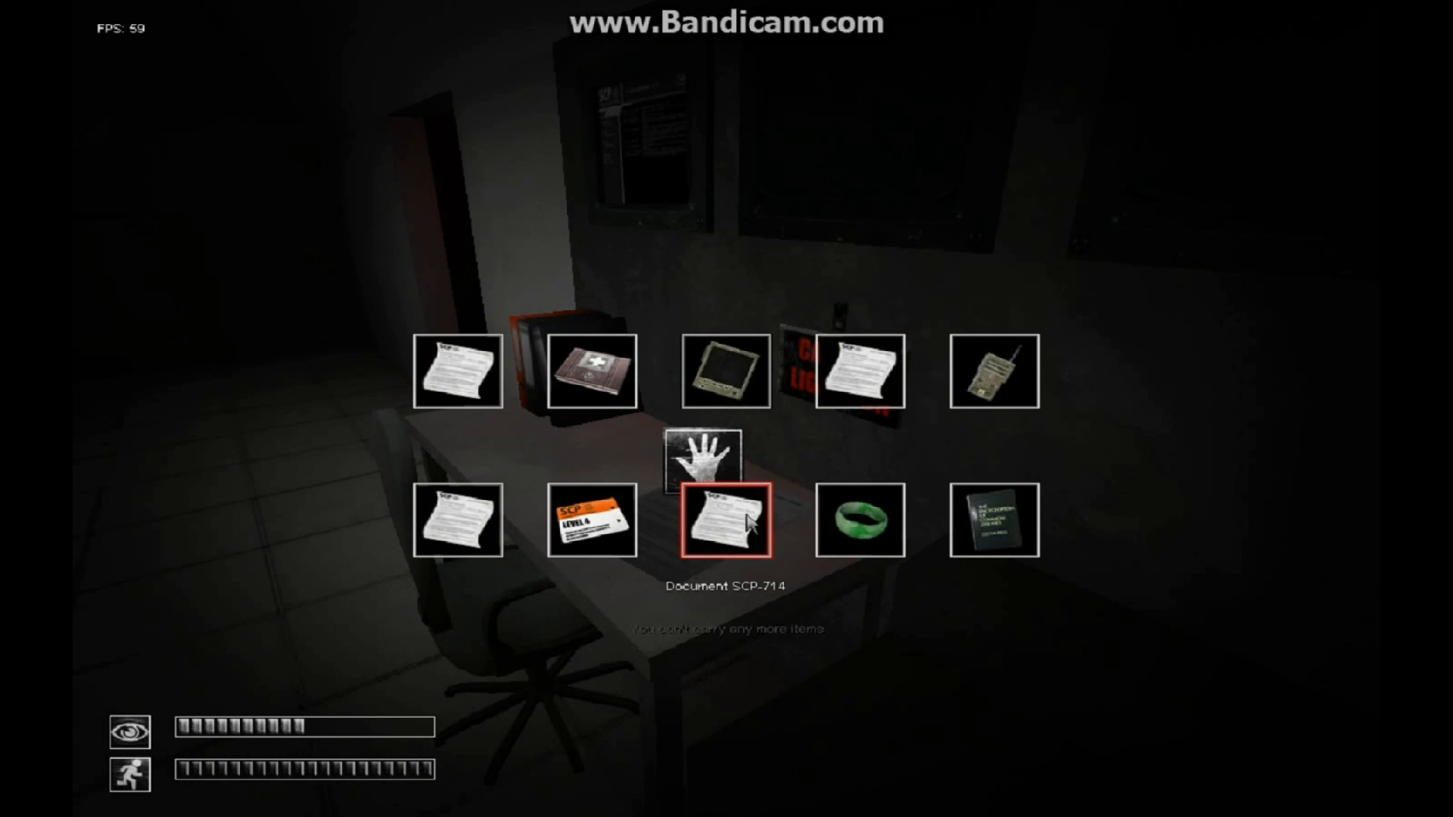
mouse_move(457, 520)
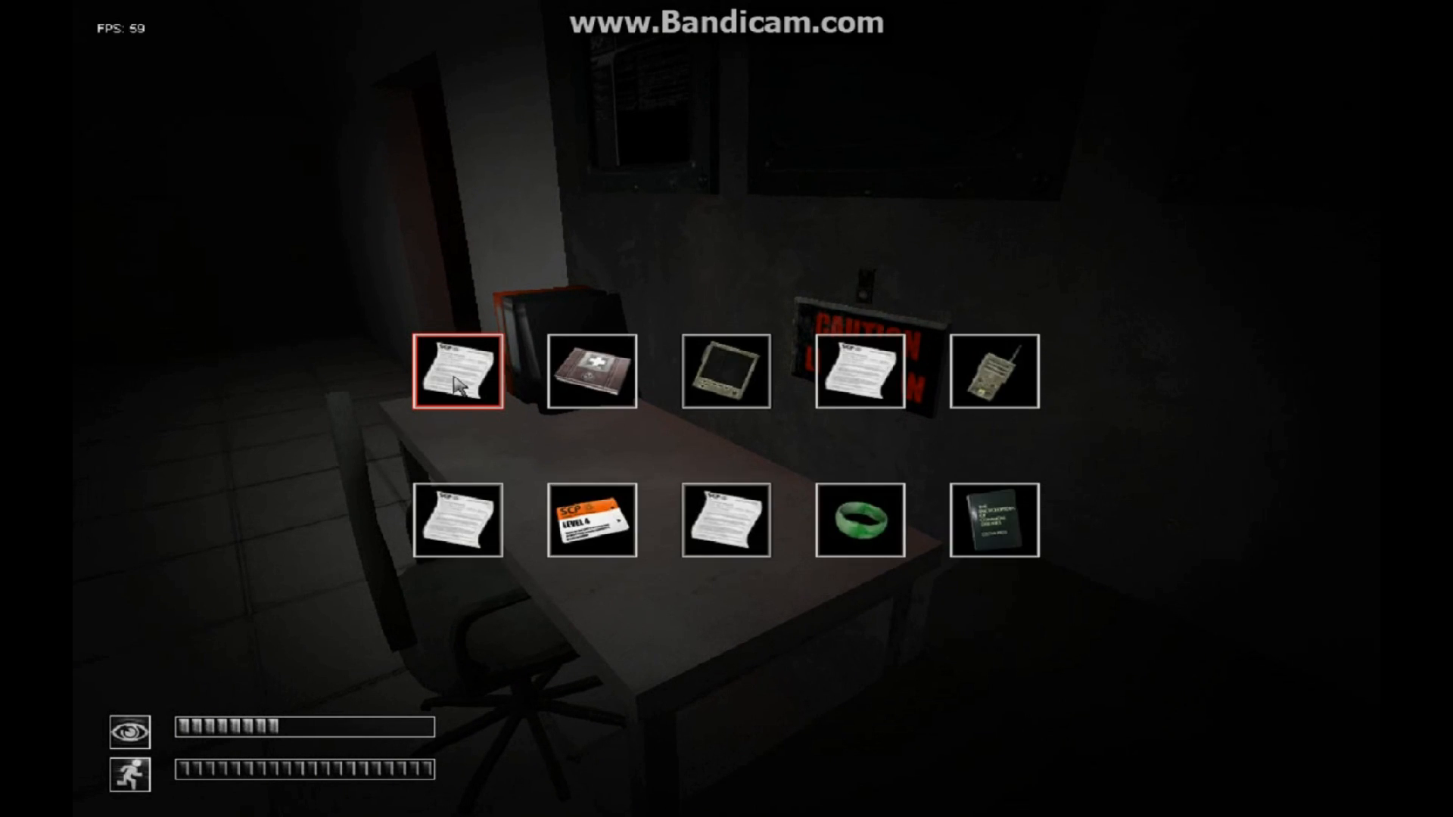
click(459, 372)
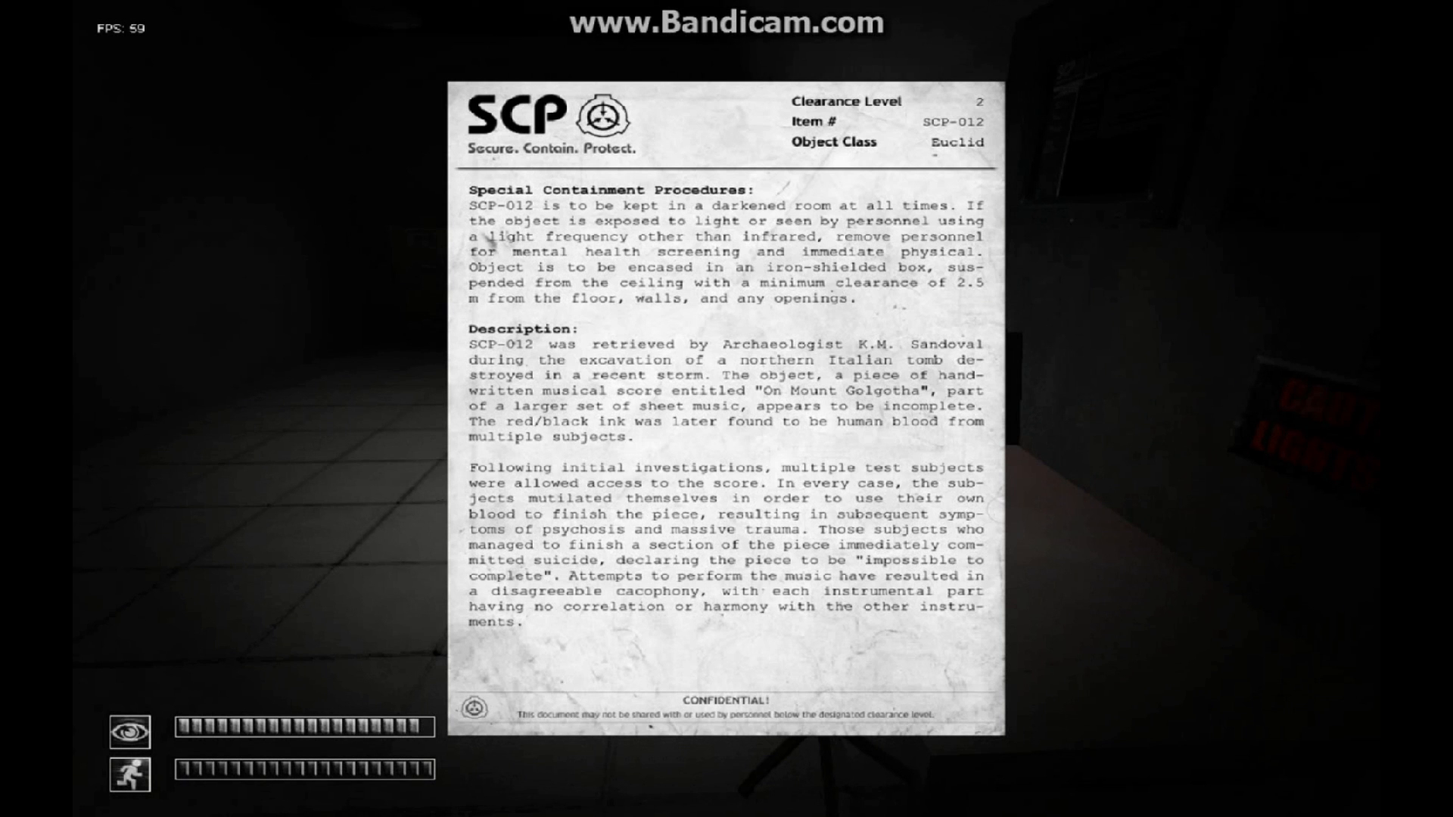
key(escape)
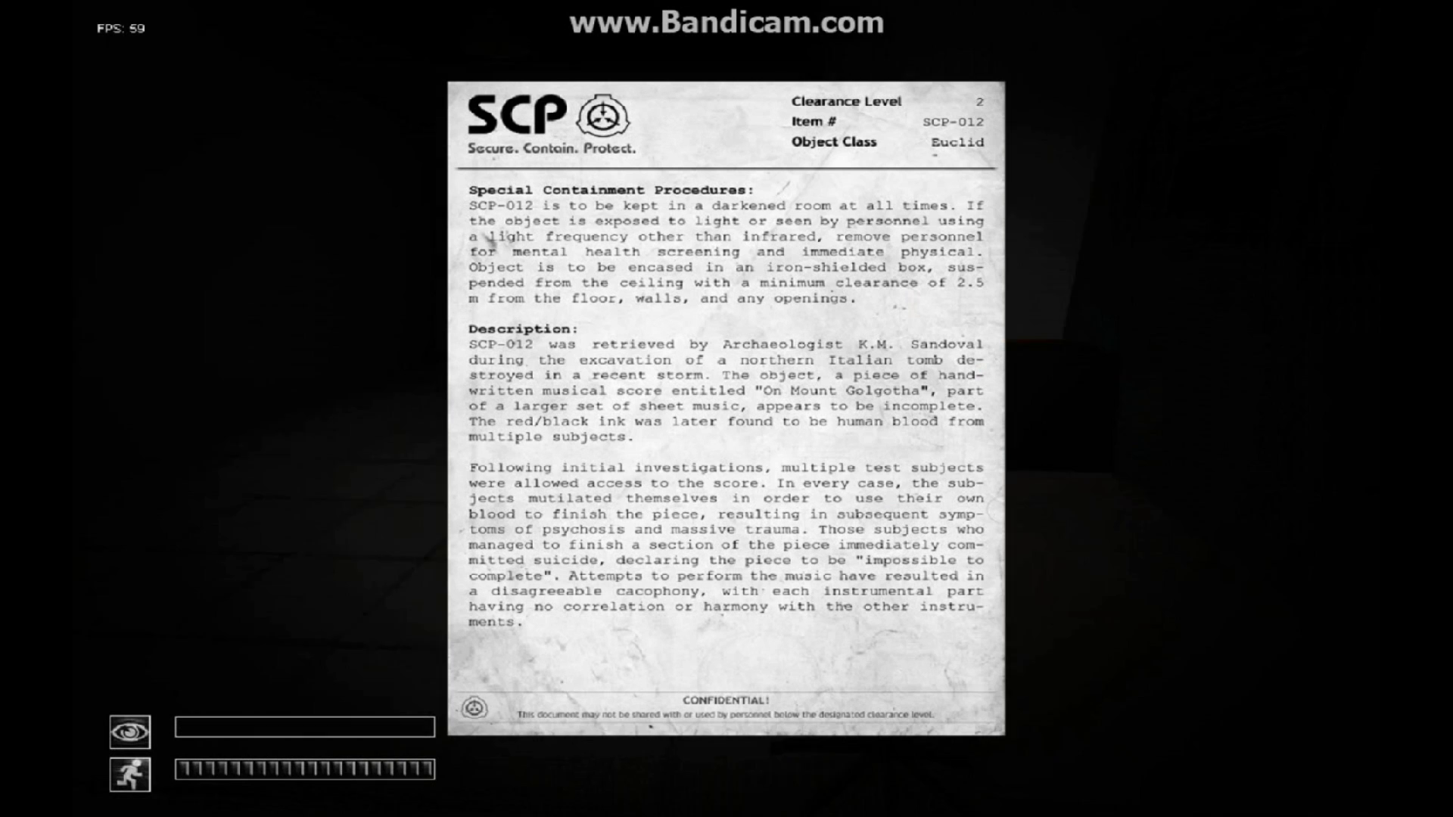
key(escape)
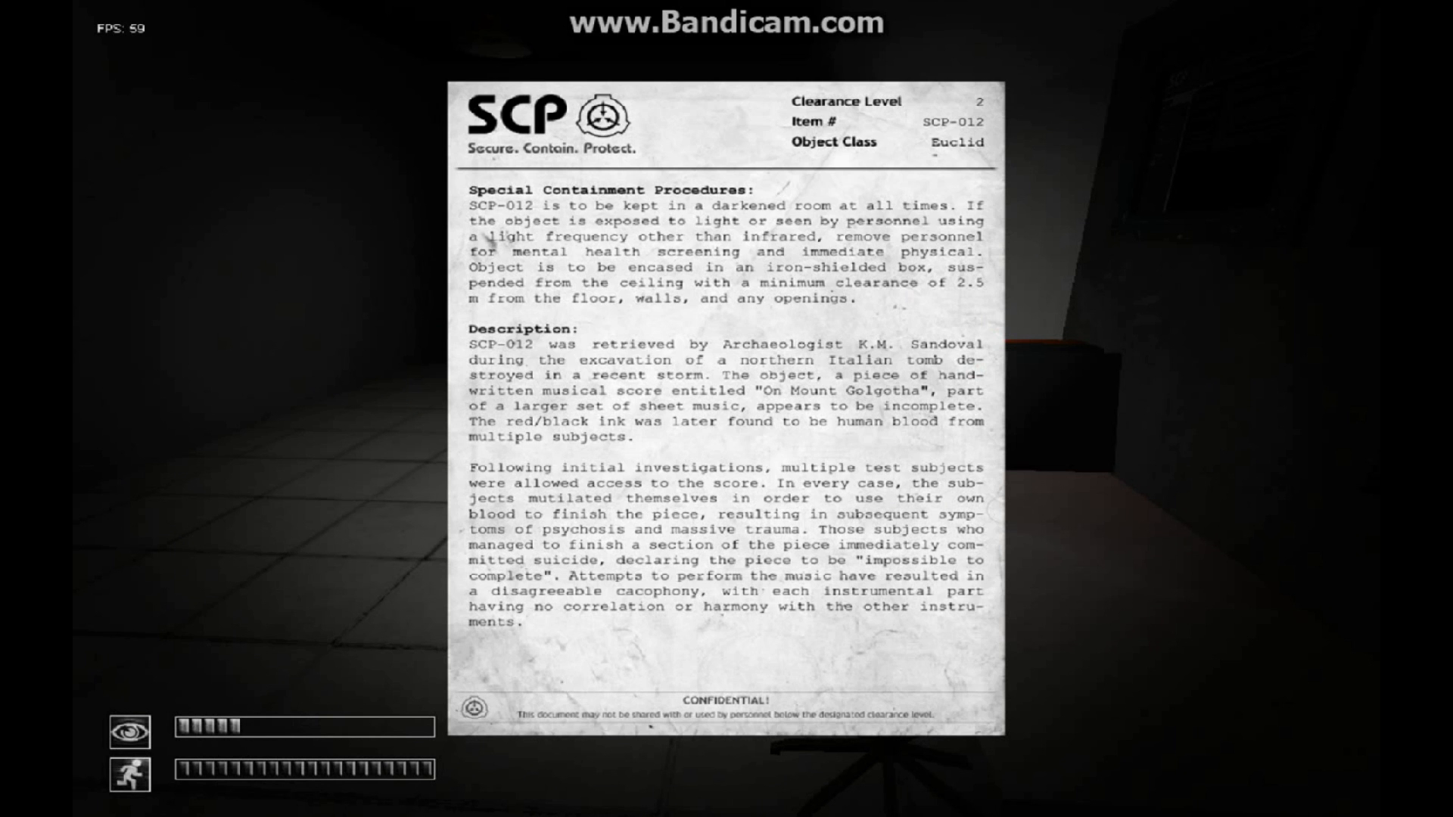
key(escape)
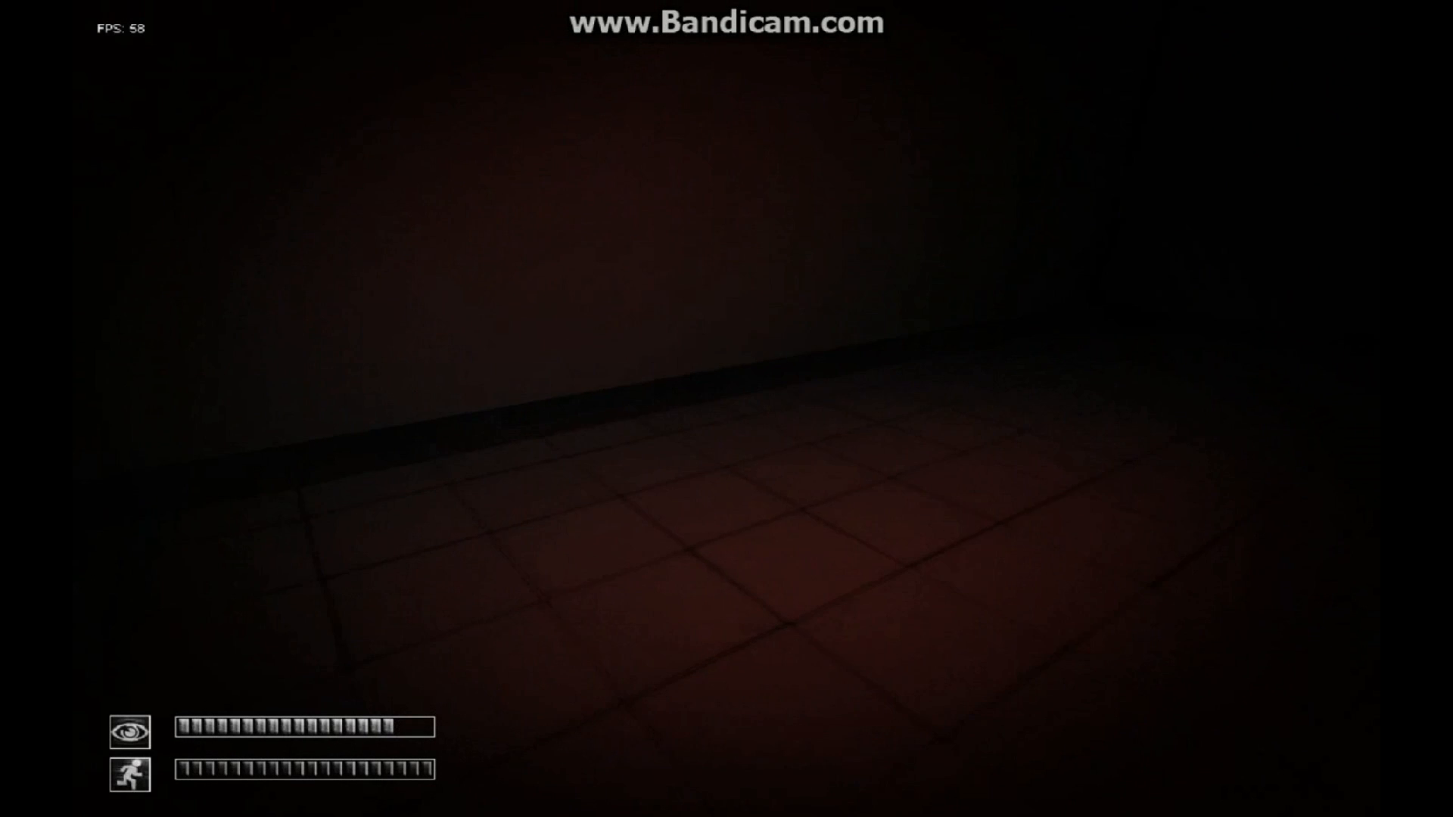
mouse_move(727, 409)
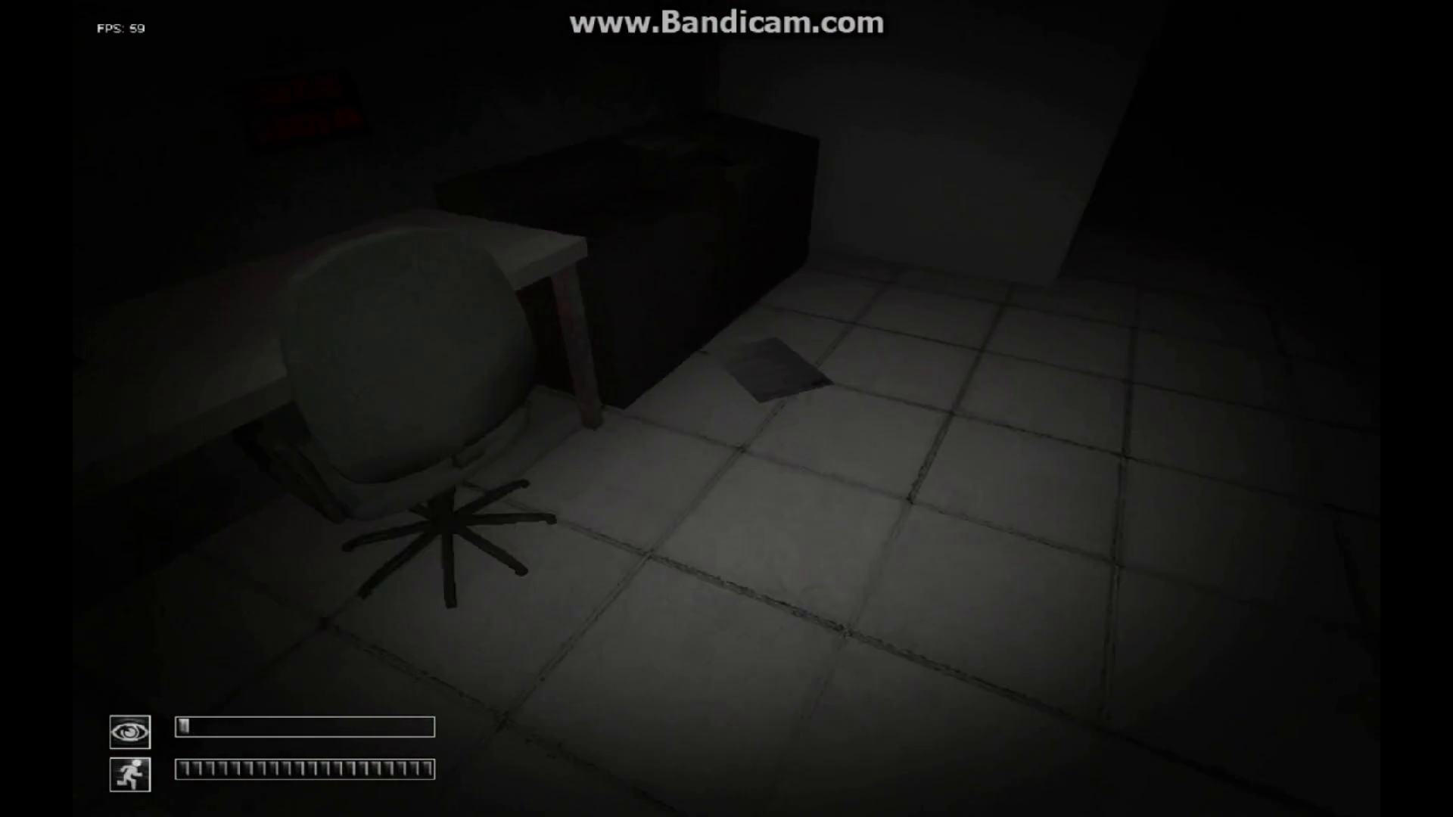
mouse_move(727, 409)
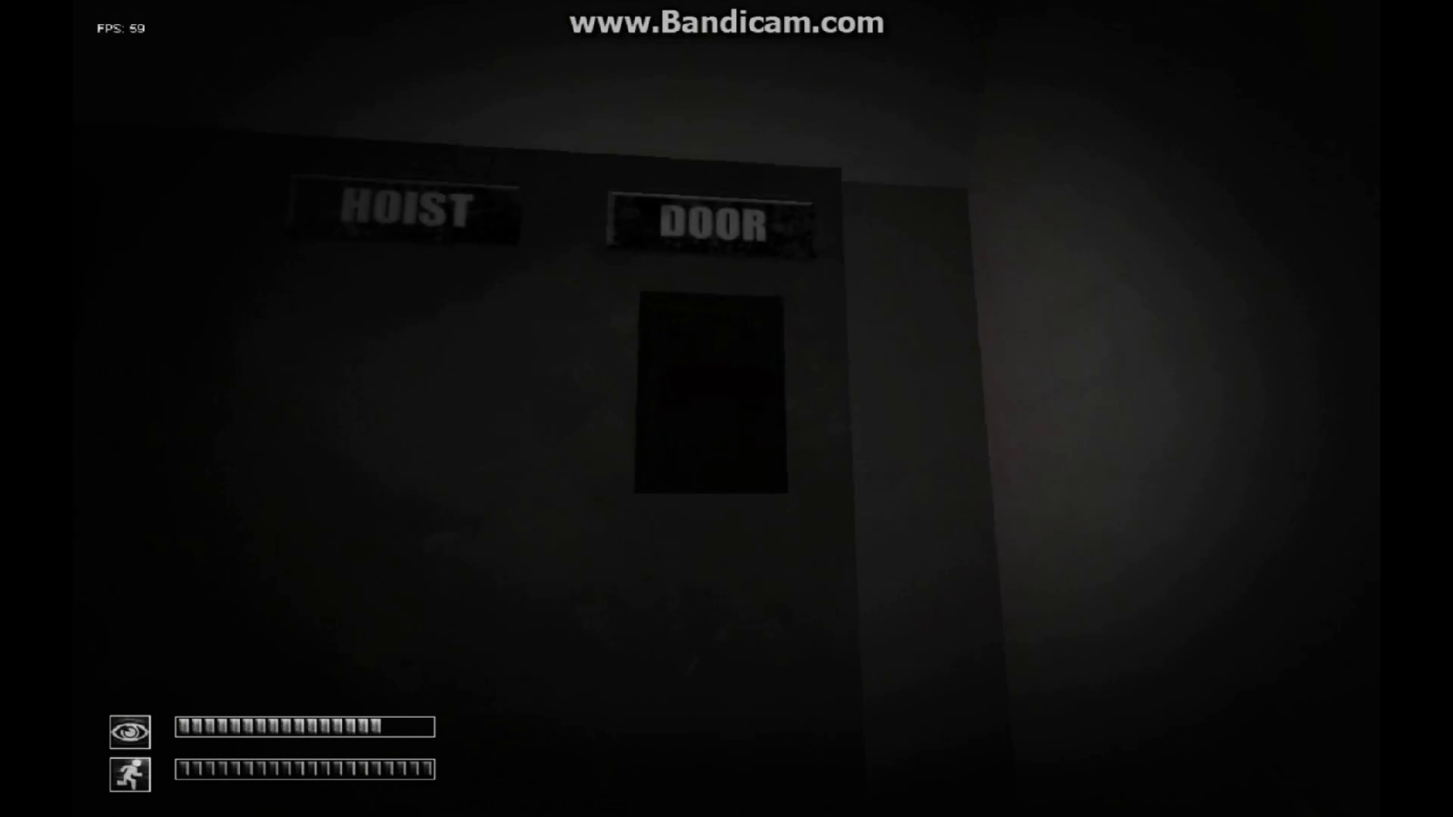
mouse_move(727, 409)
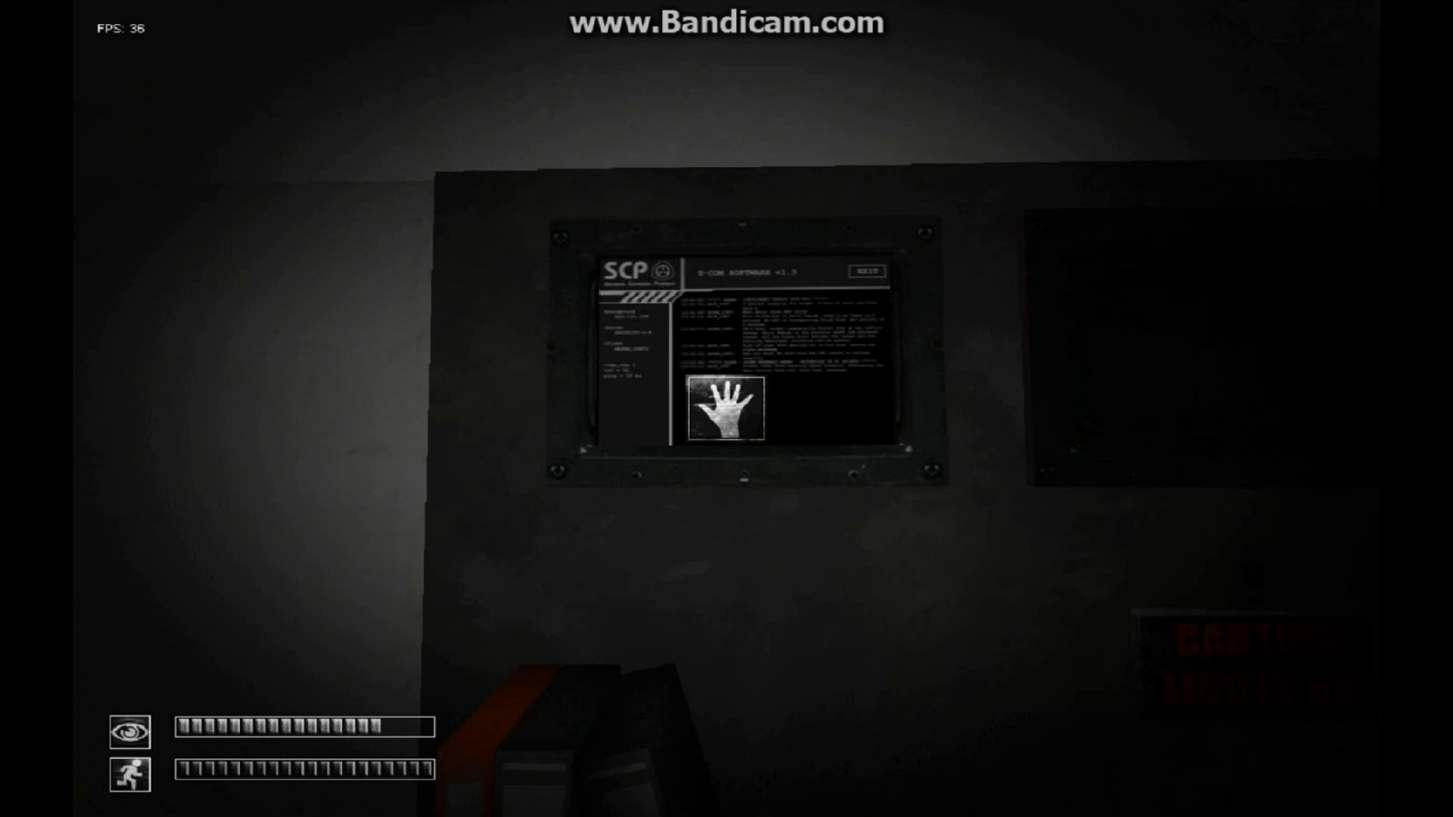
click(728, 353)
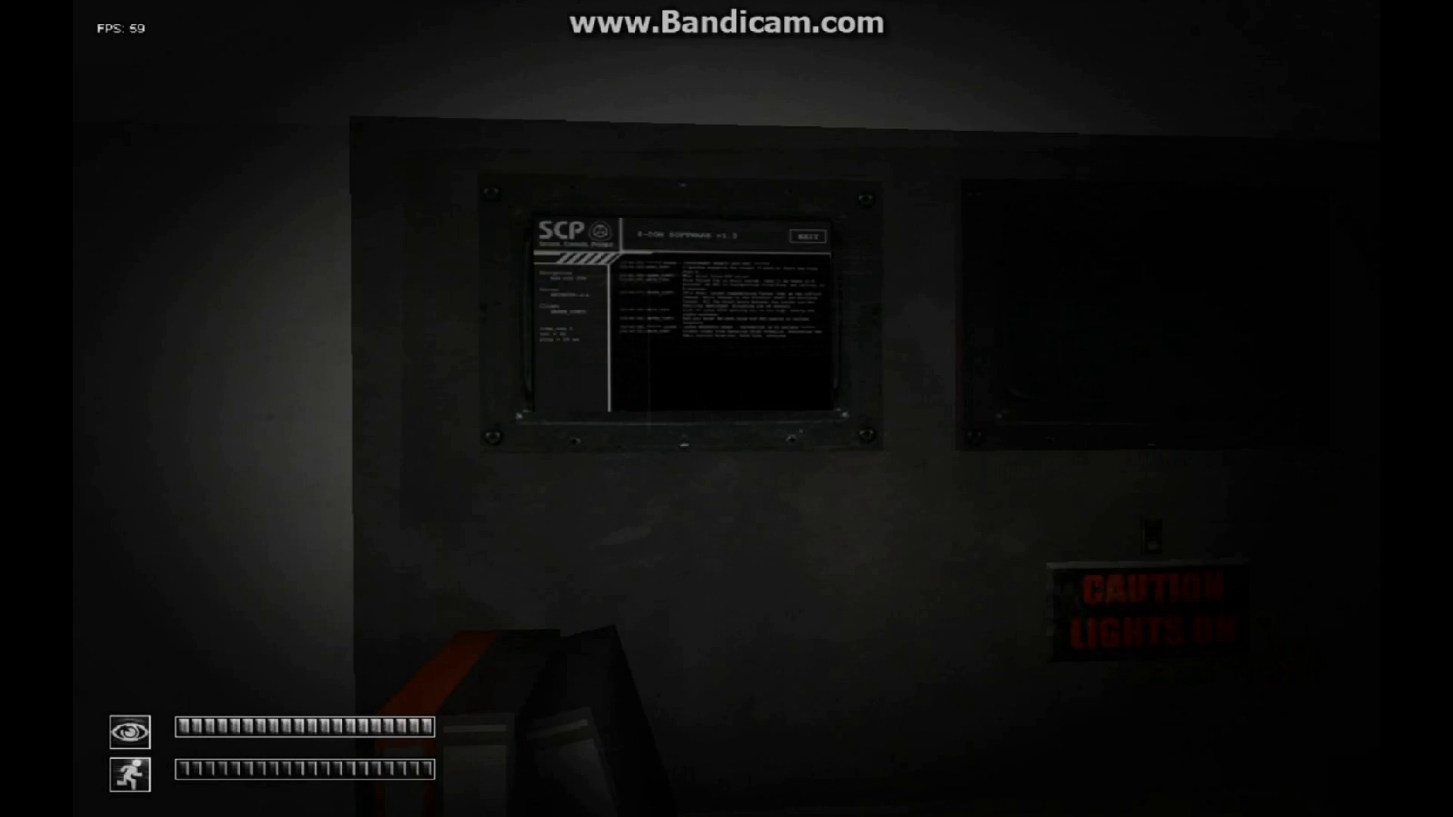
mouse_move(727, 408)
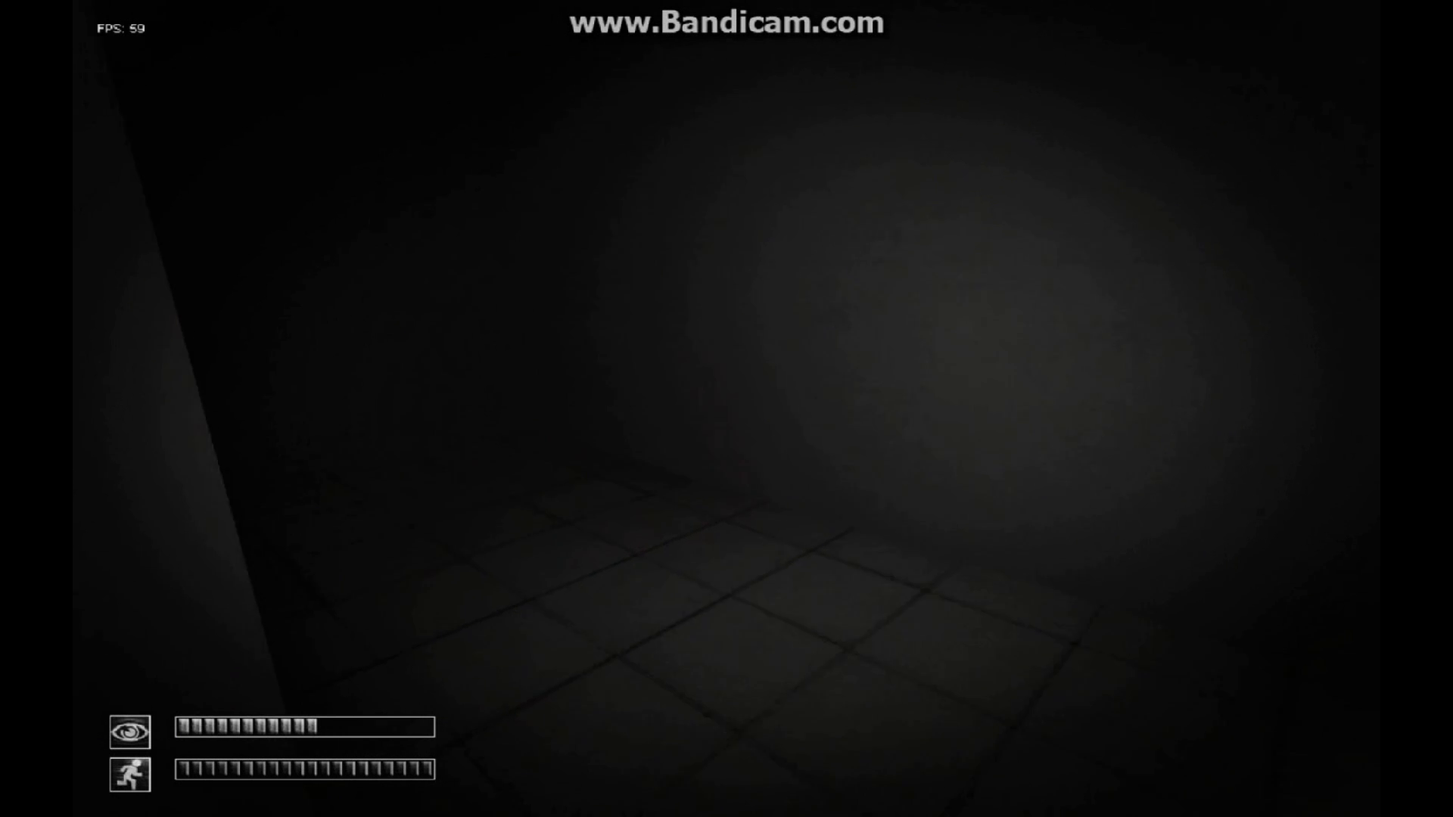
key(tab)
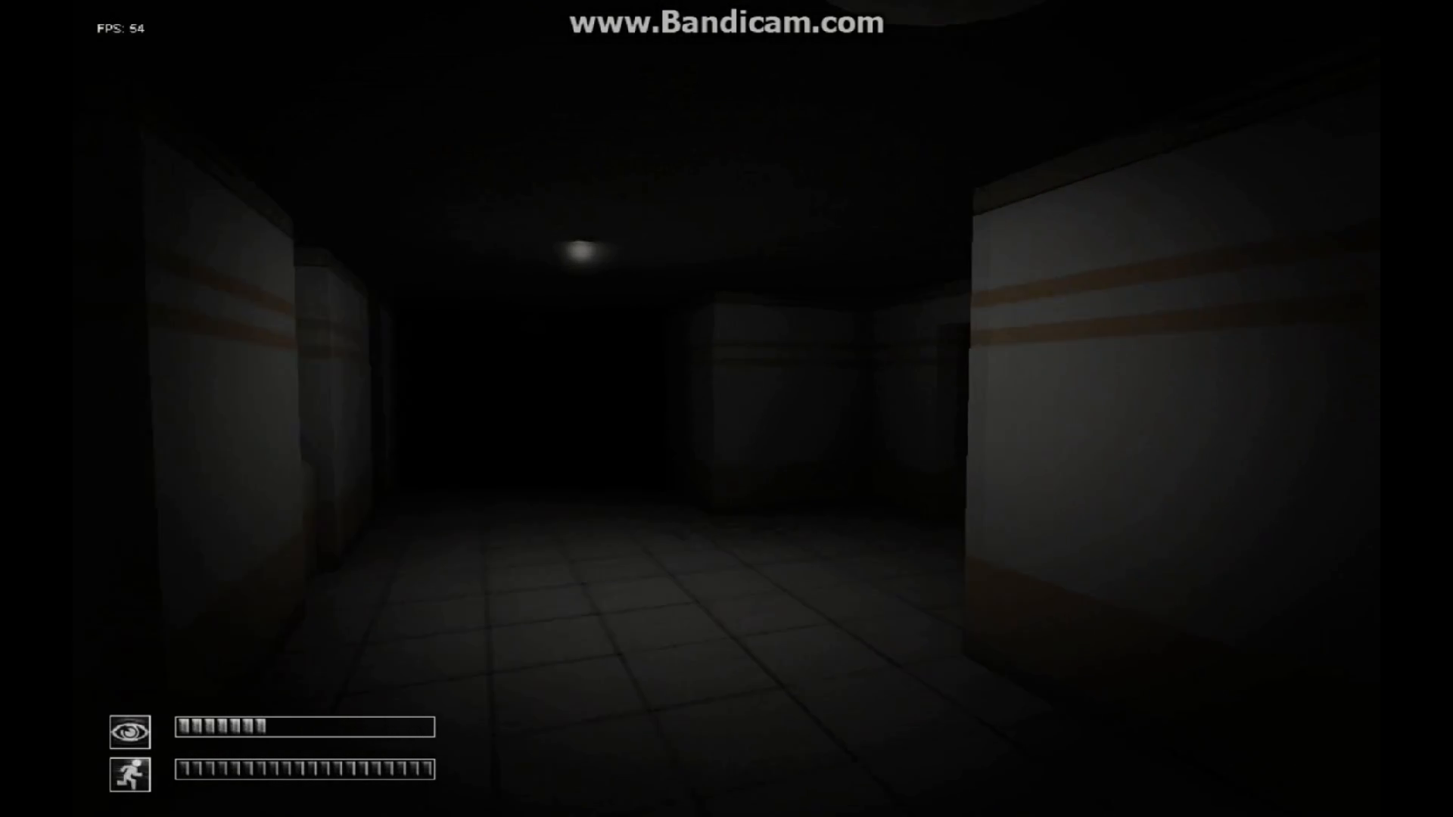
mouse_move(727, 409)
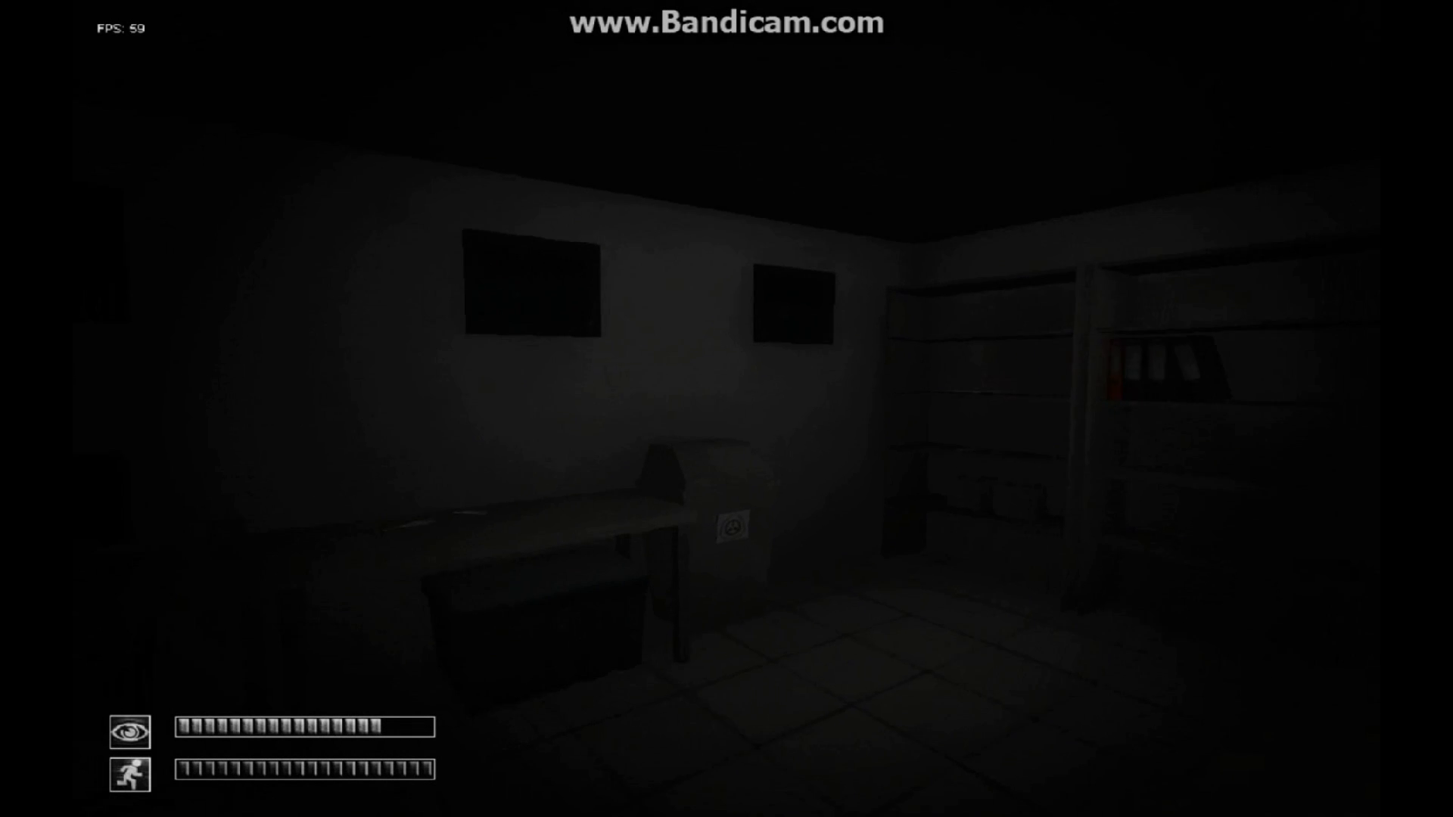
mouse_move(726, 409)
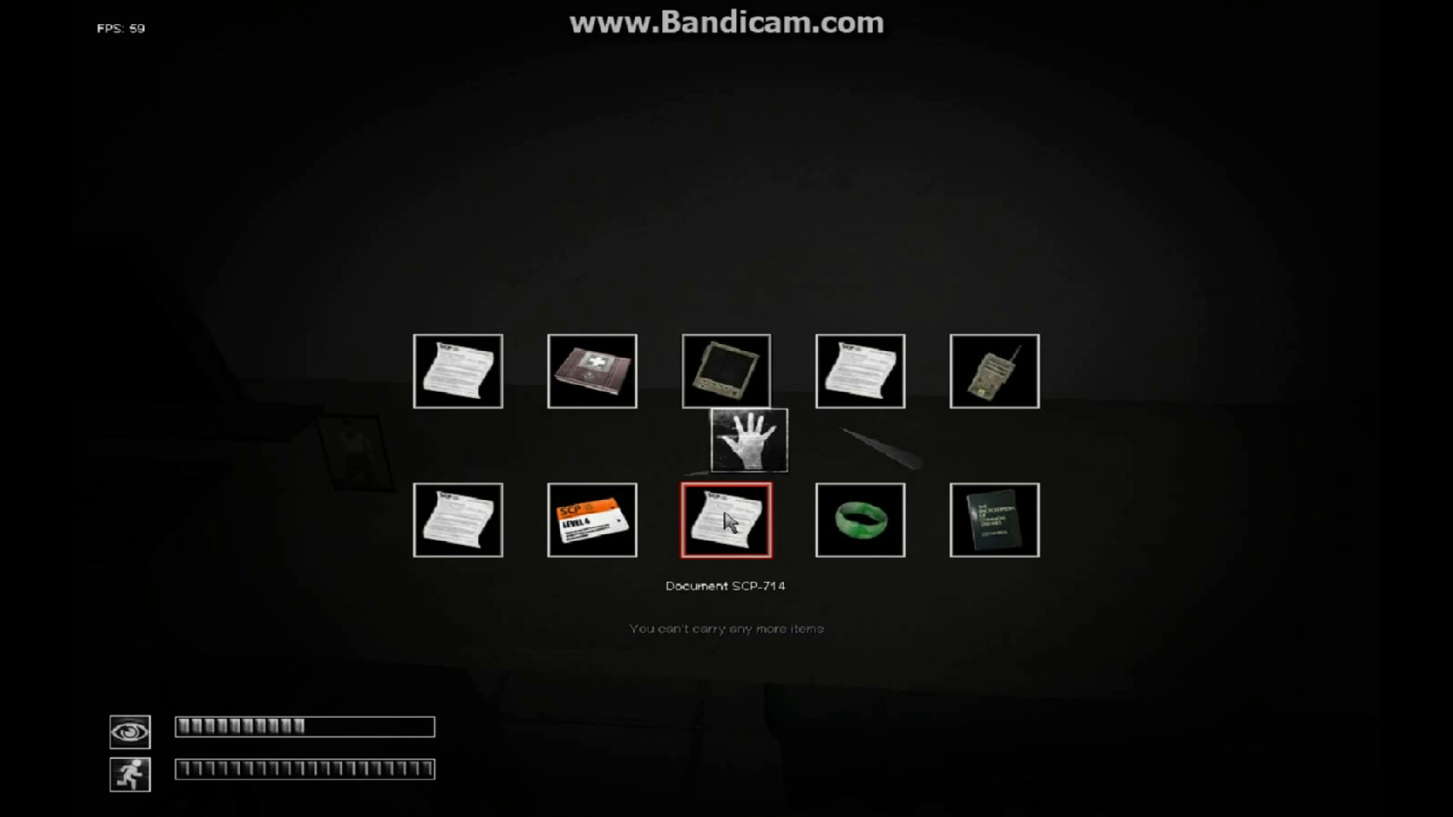
click(727, 520)
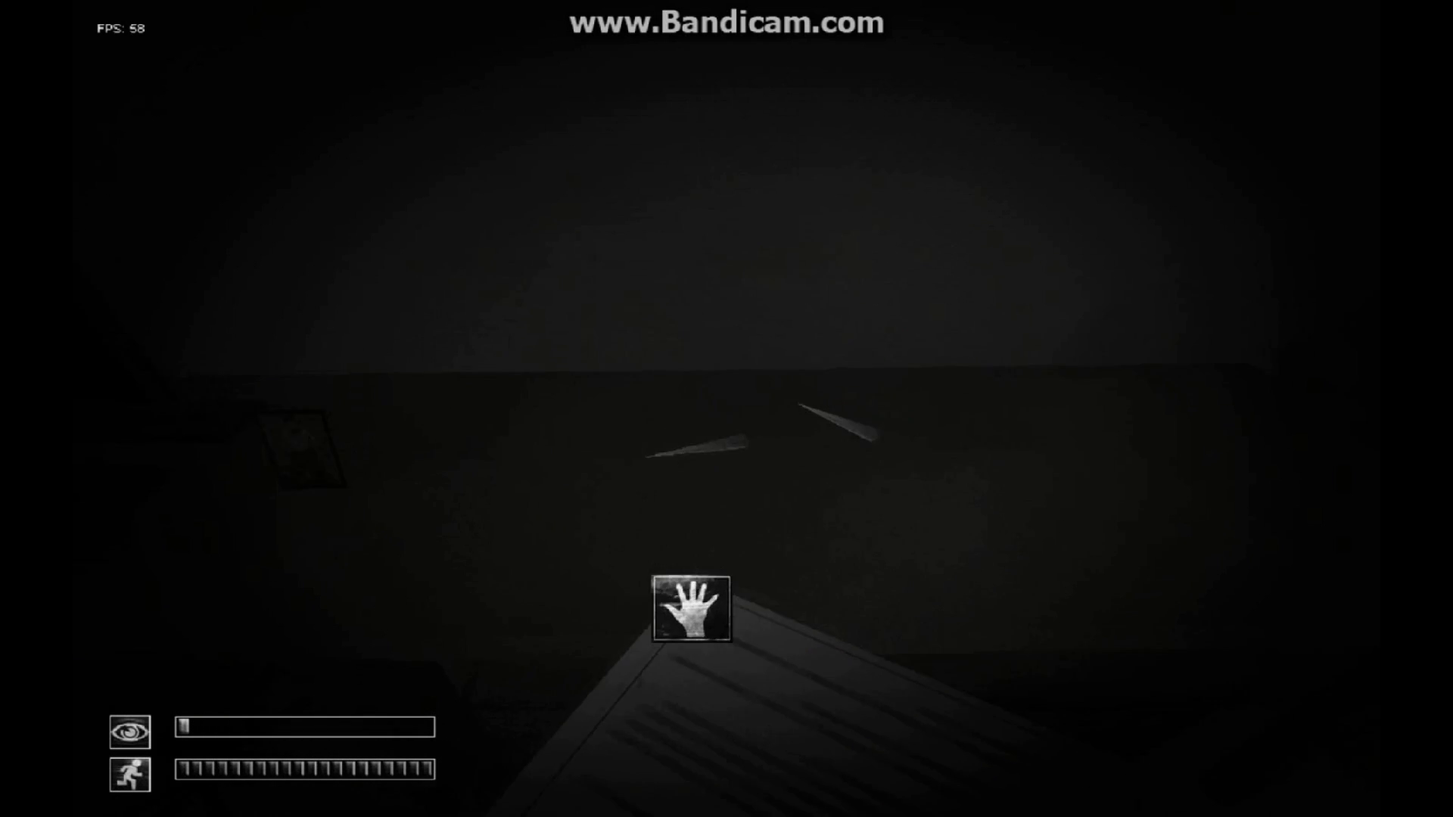
key(tab)
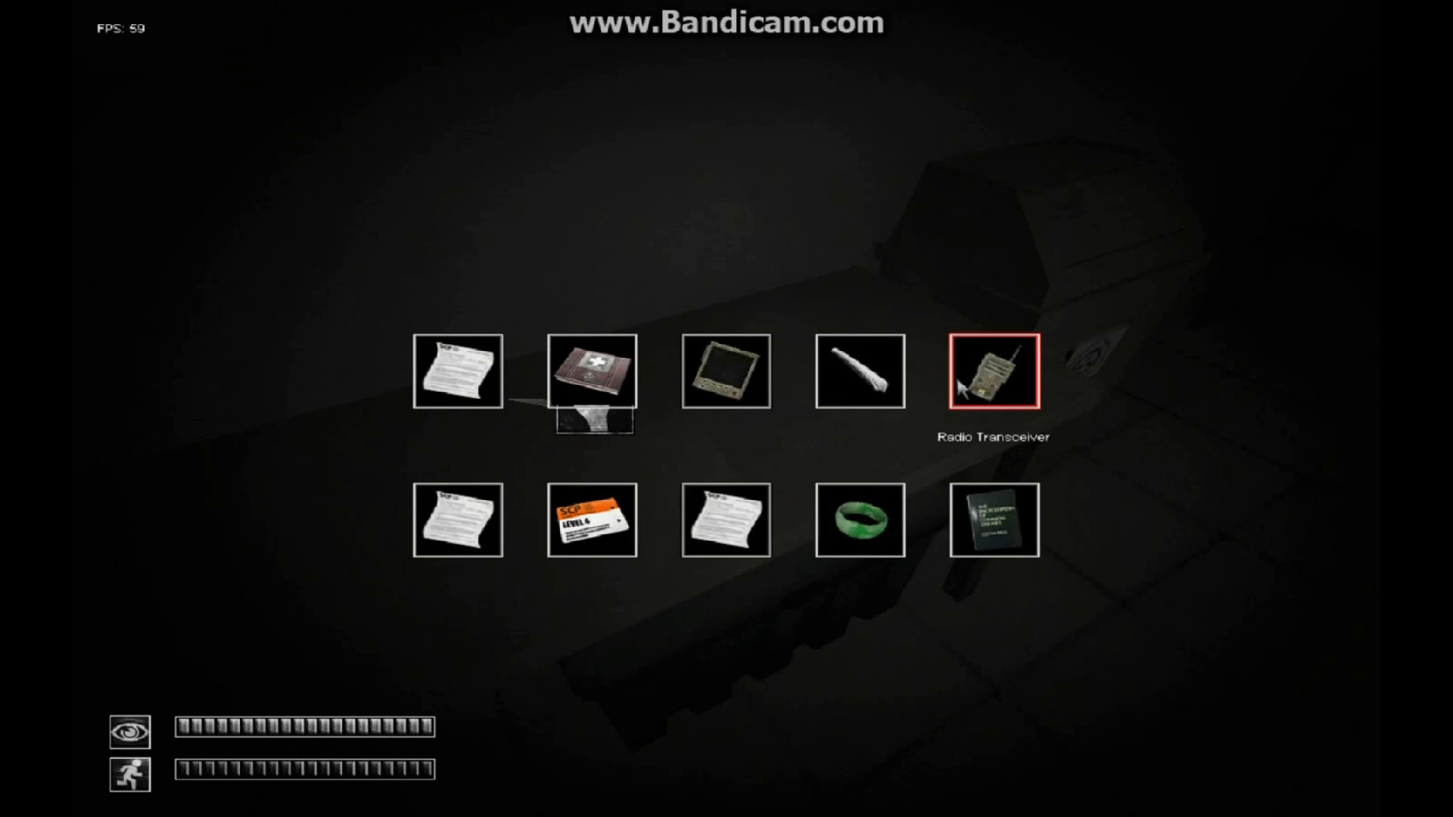
mouse_move(860, 374)
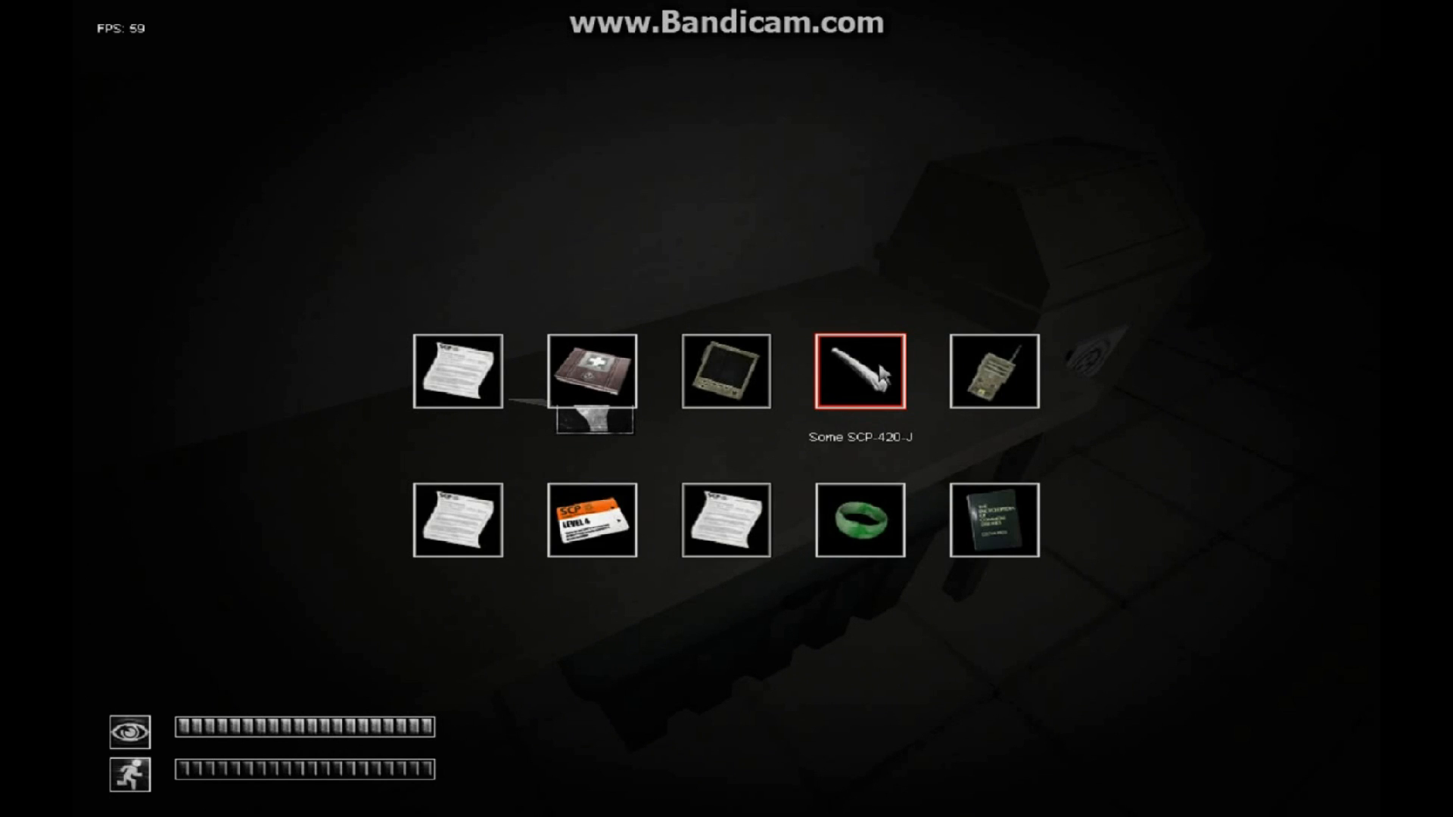
mouse_move(890, 368)
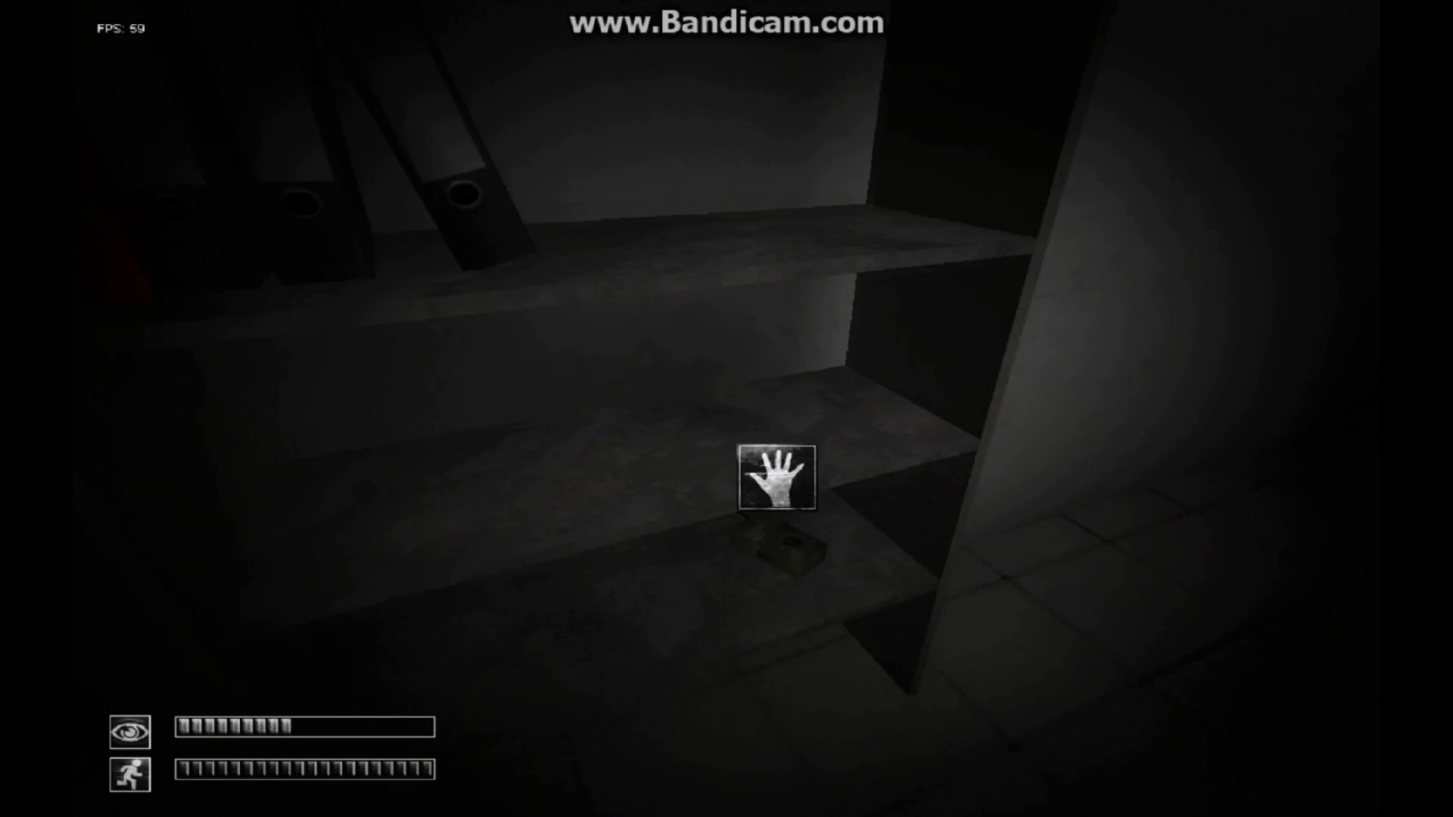
key(tab)
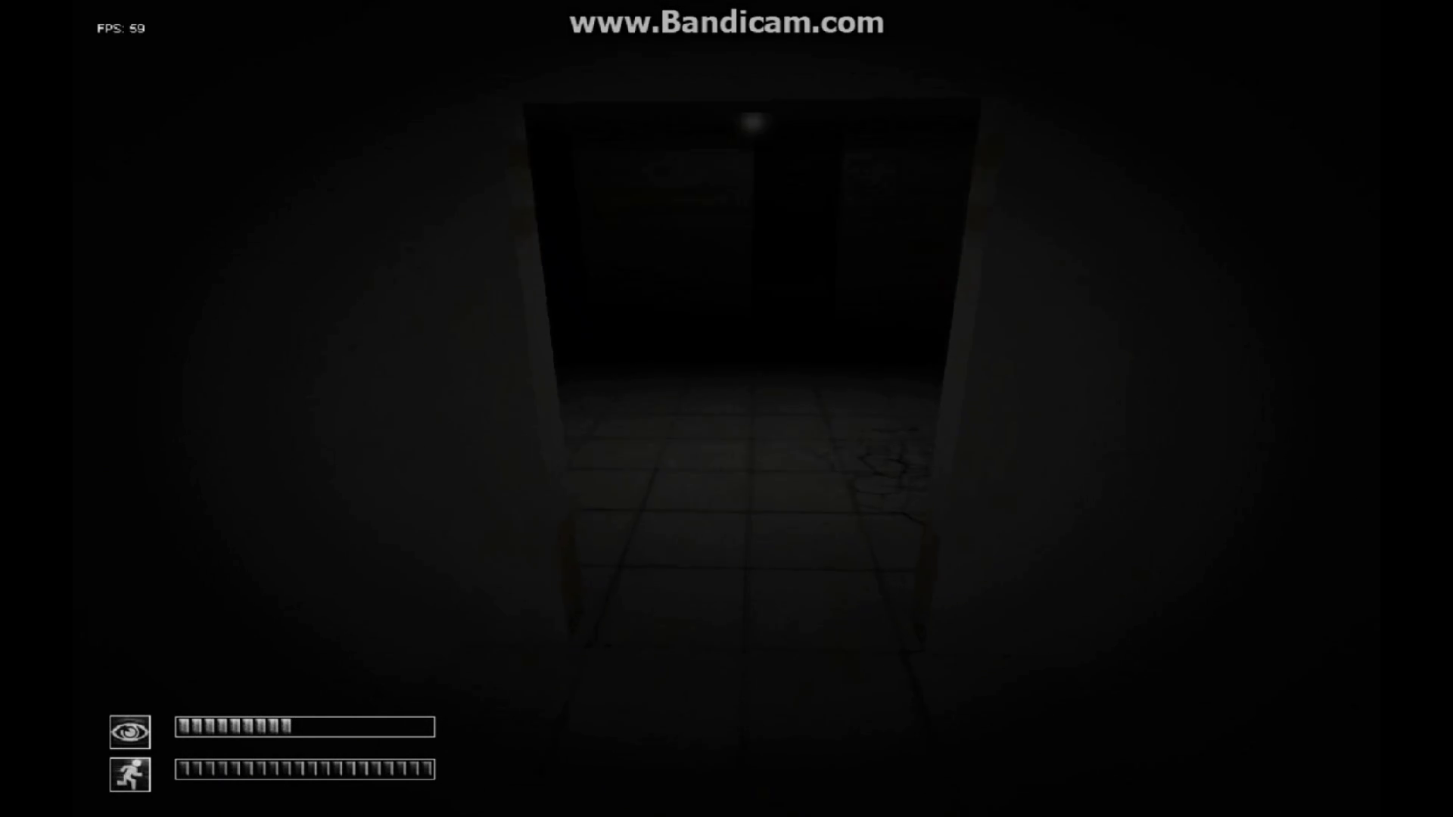
key(w)
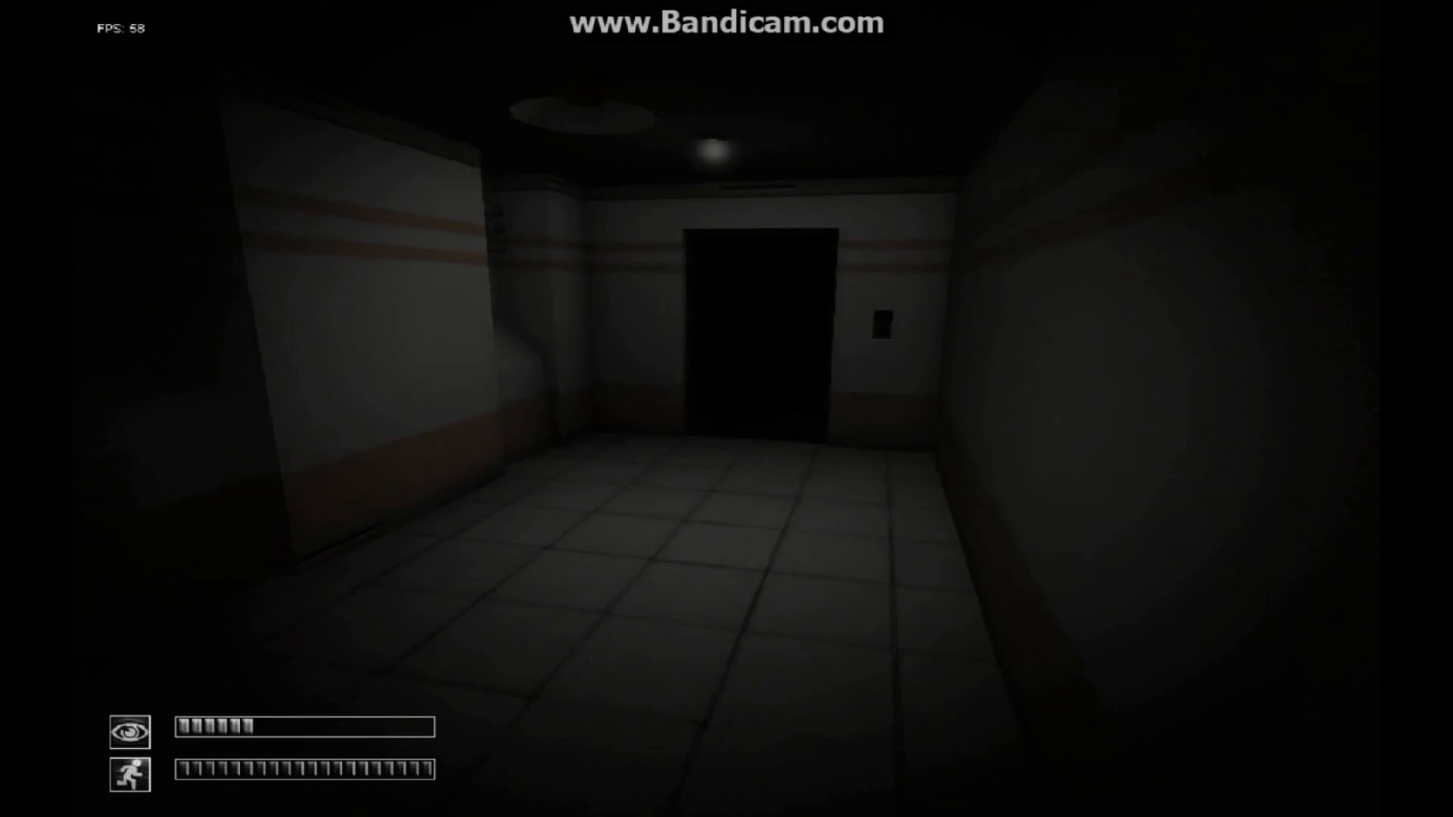
key(w)
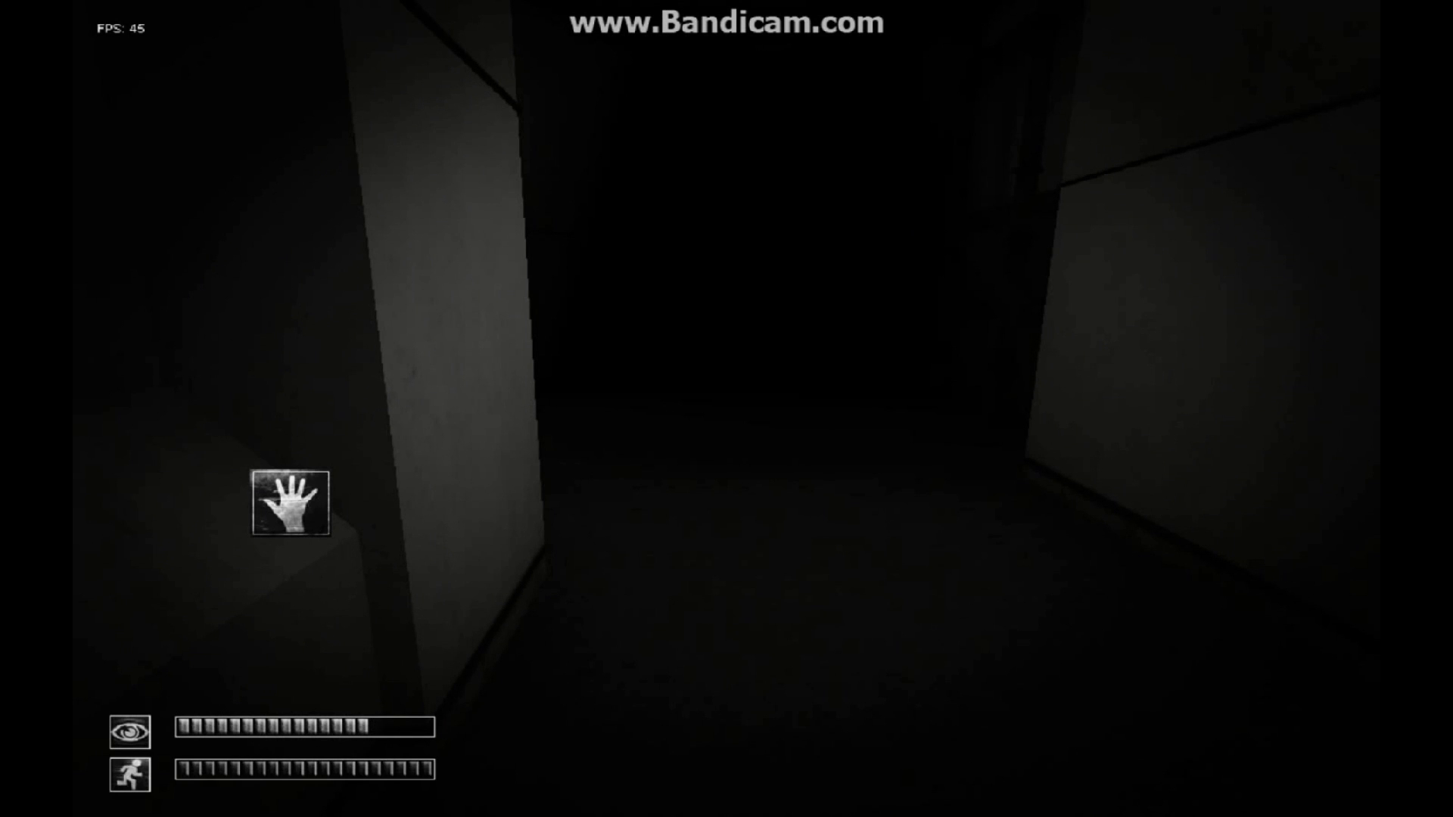
mouse_move(726, 409)
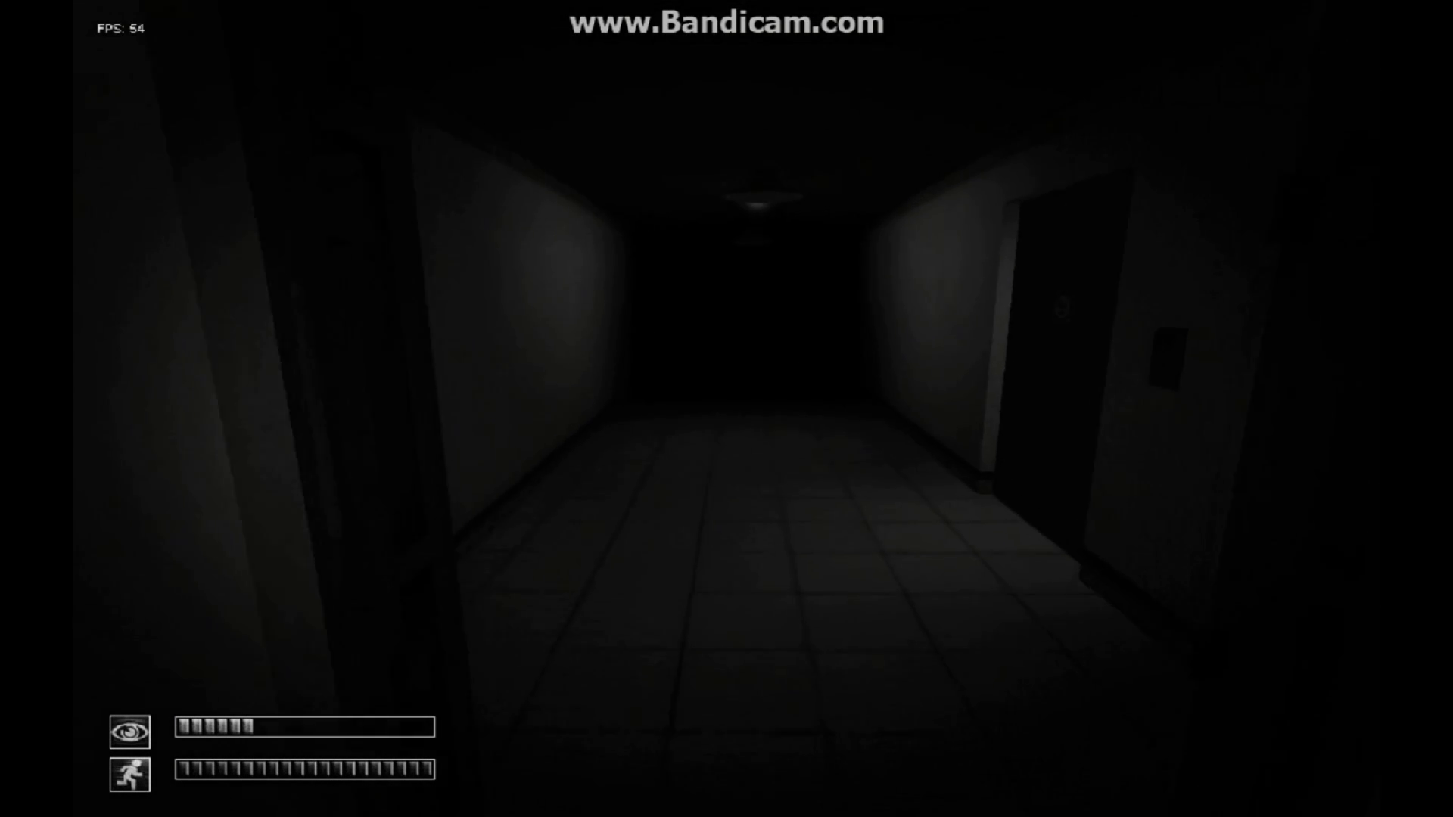
key(w)
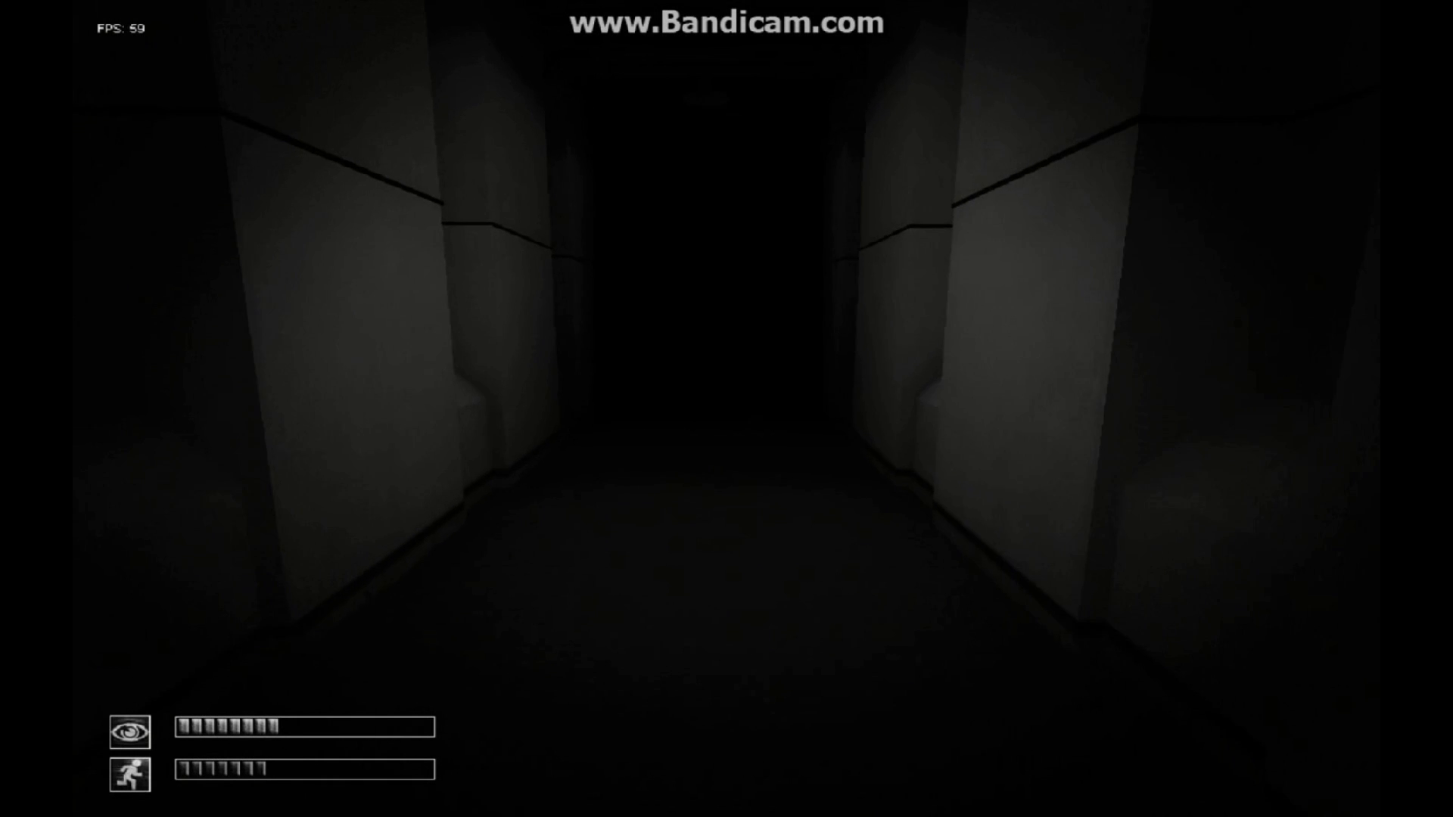
key(w)
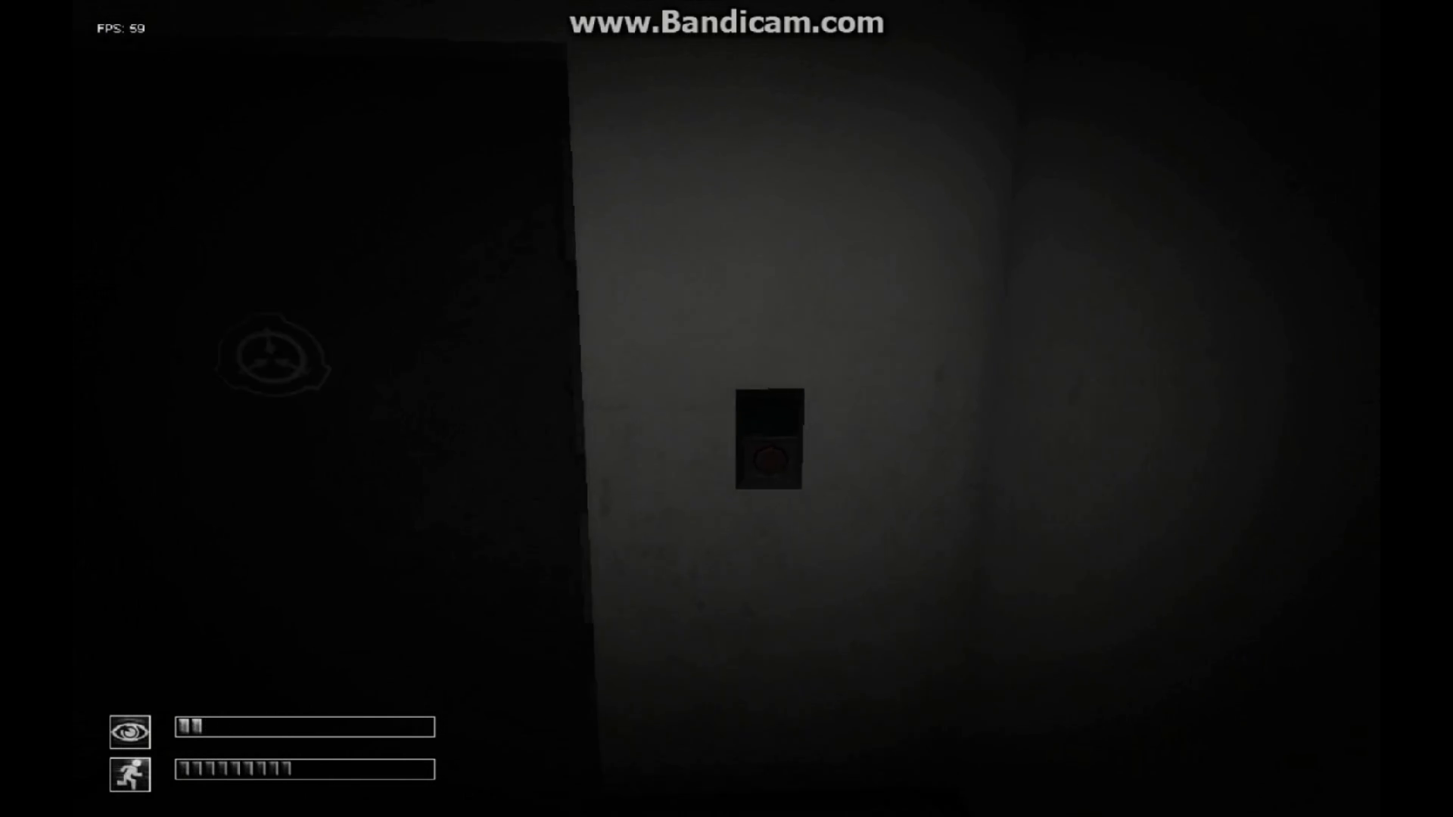
key(w)
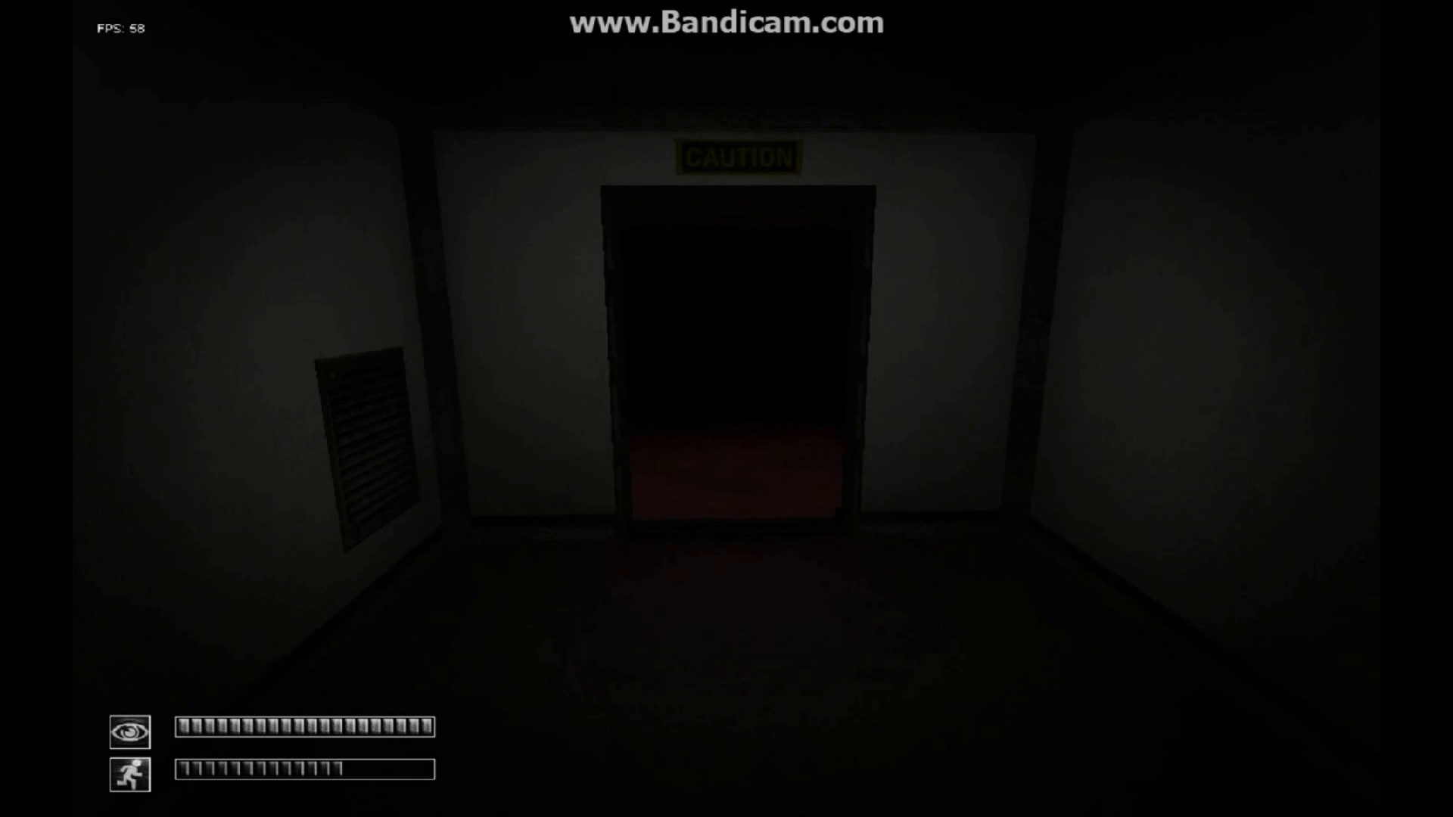
key(w)
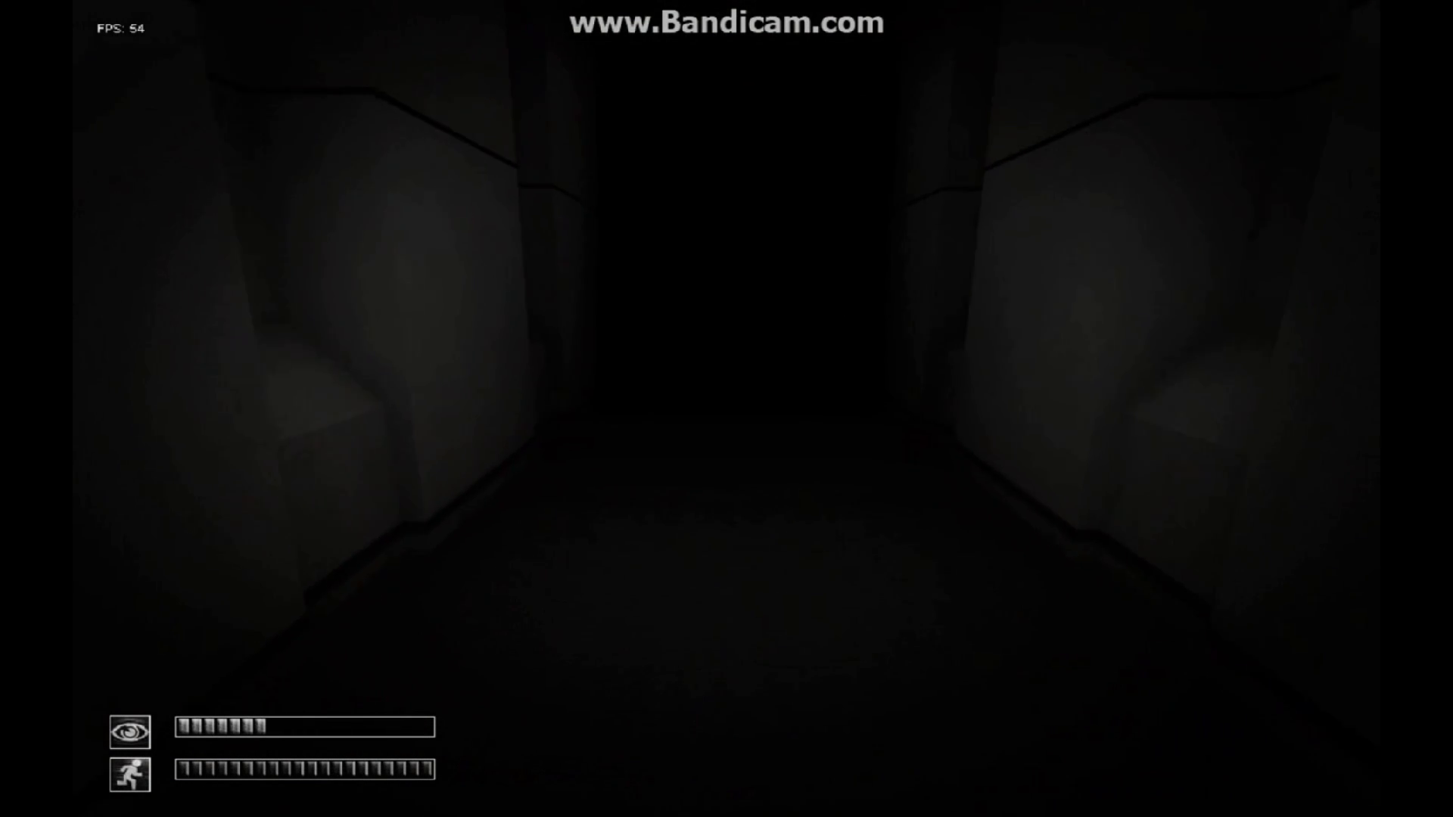
key(w)
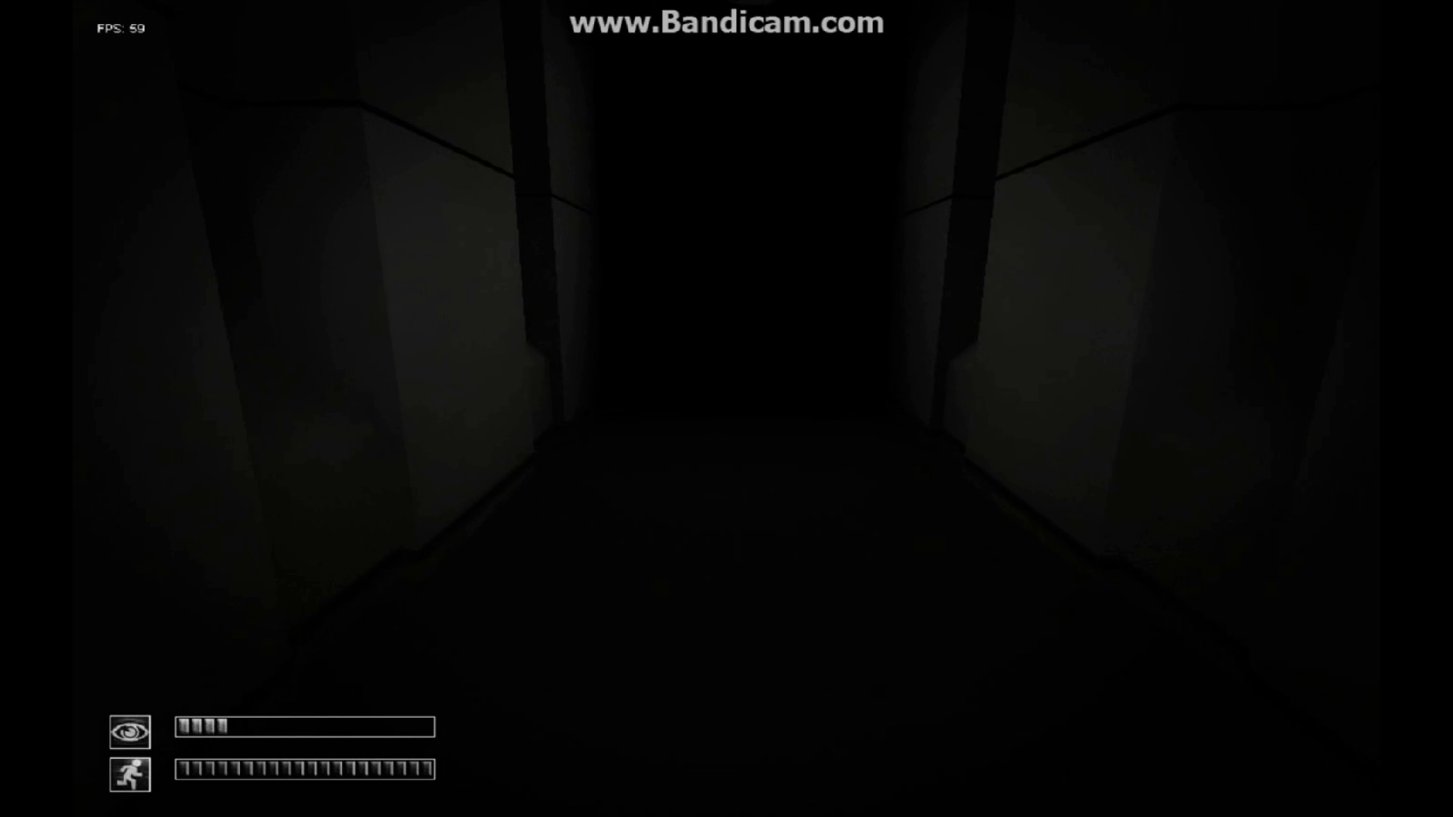